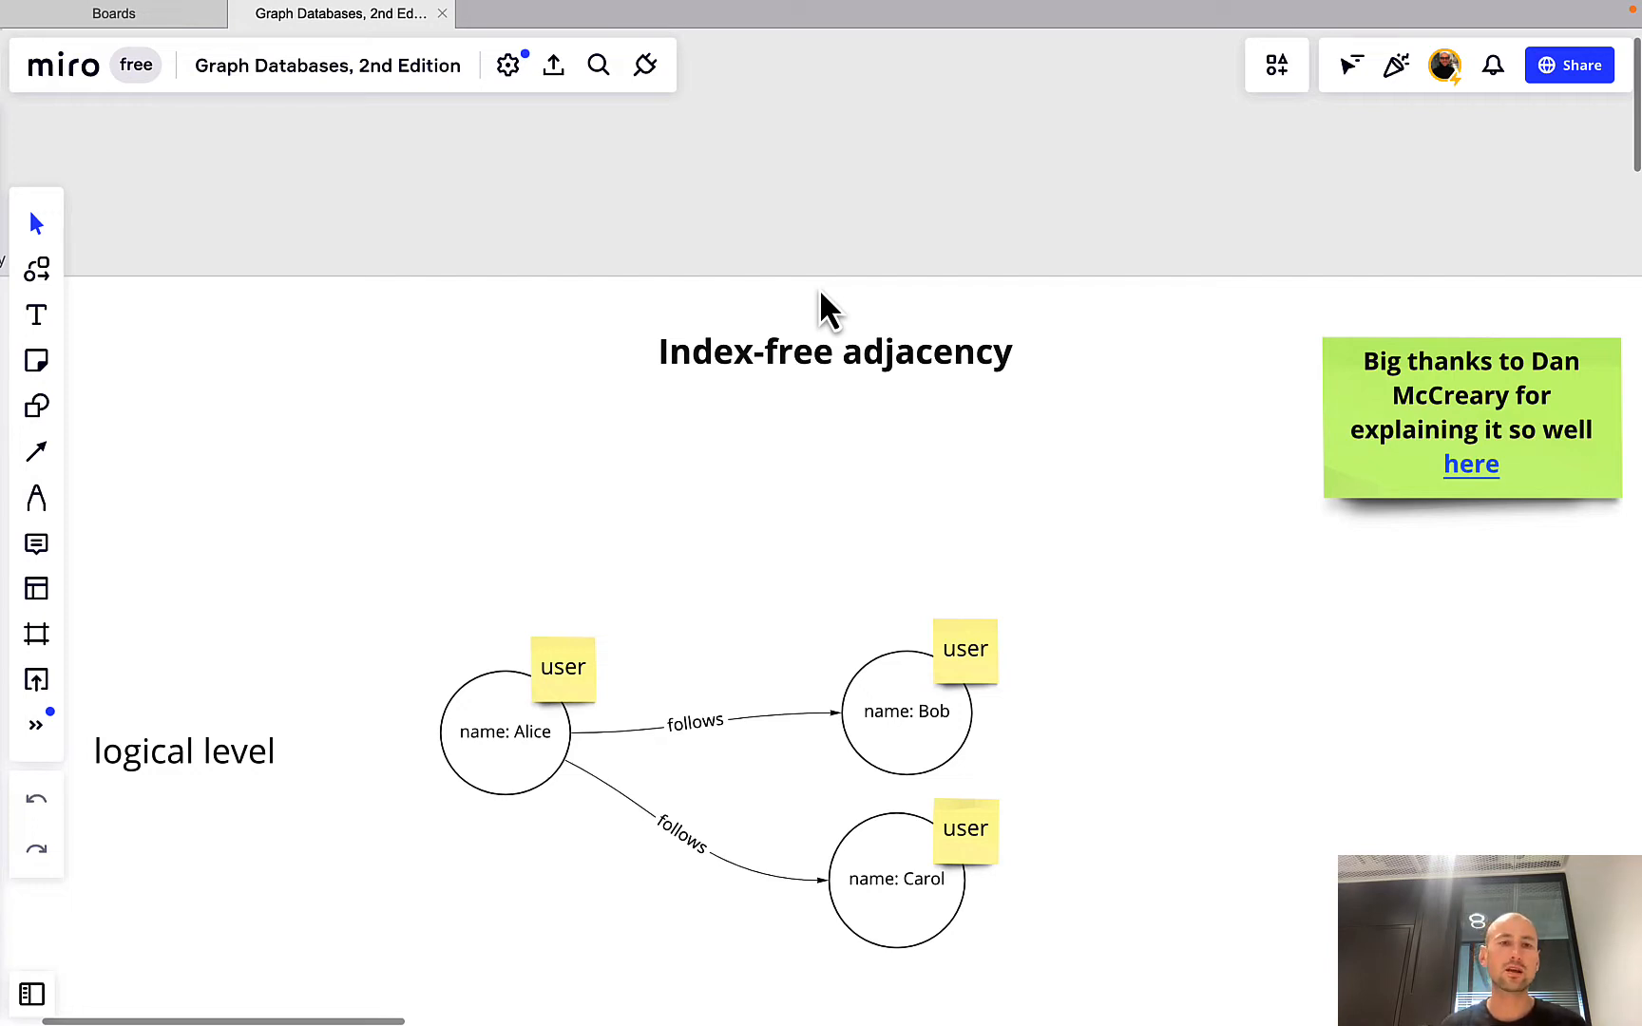
mouse_move(497, 916)
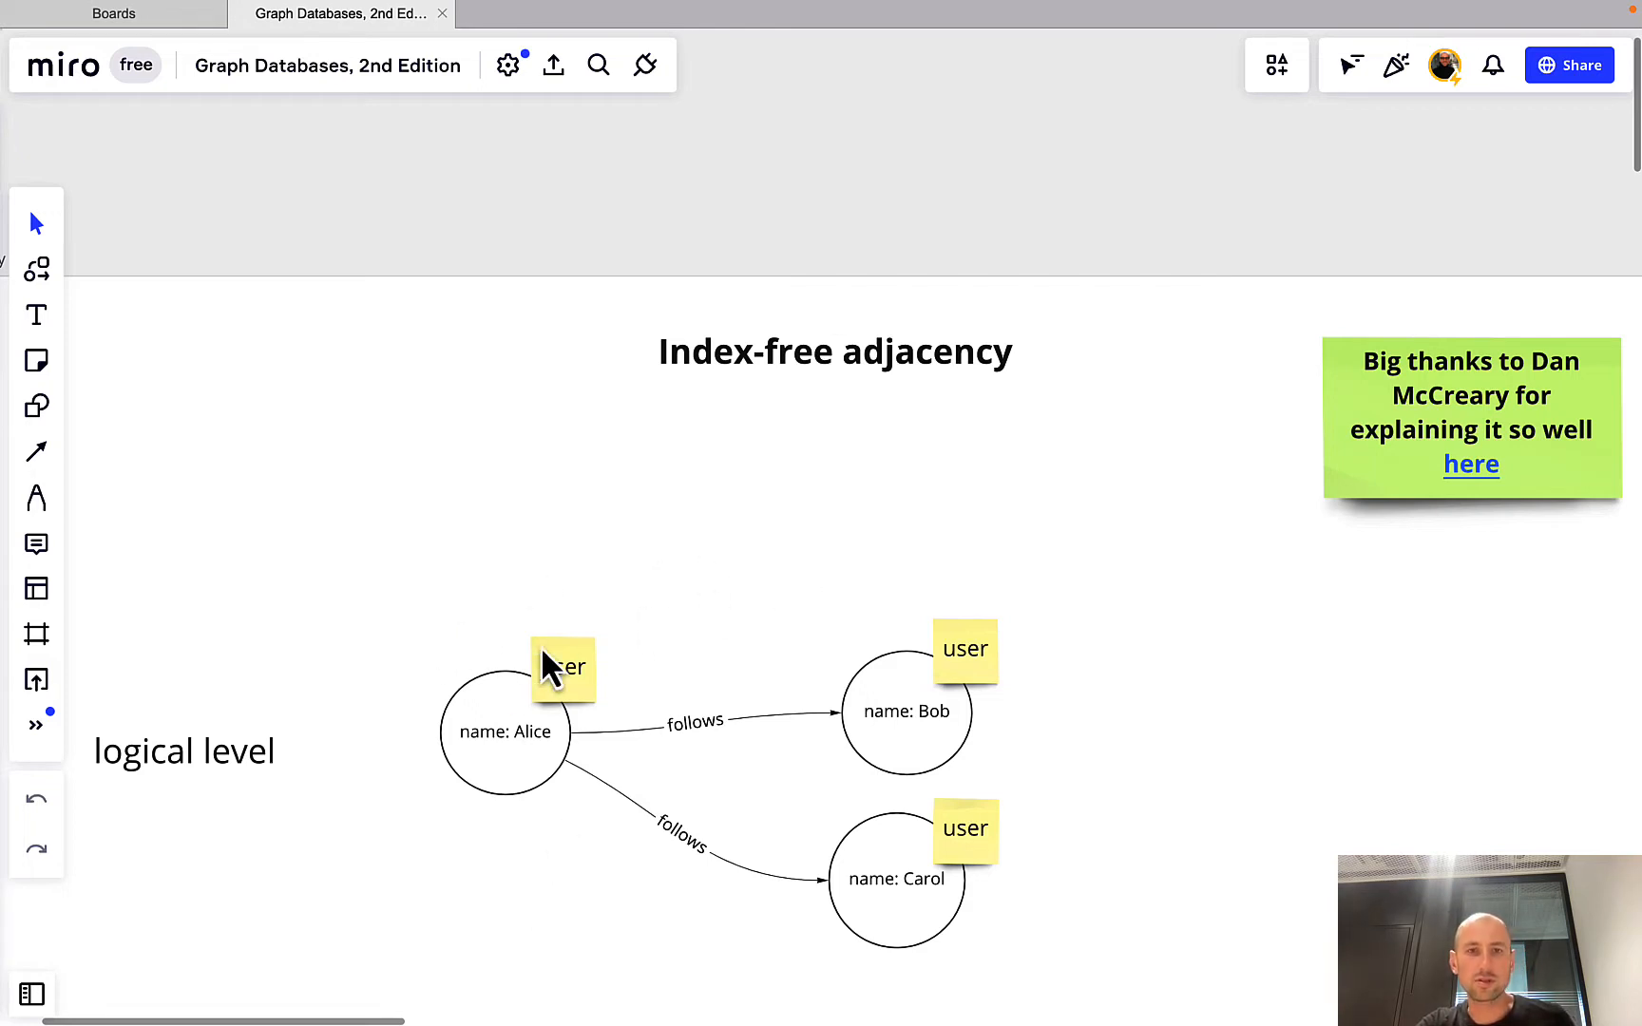
mouse_move(608, 759)
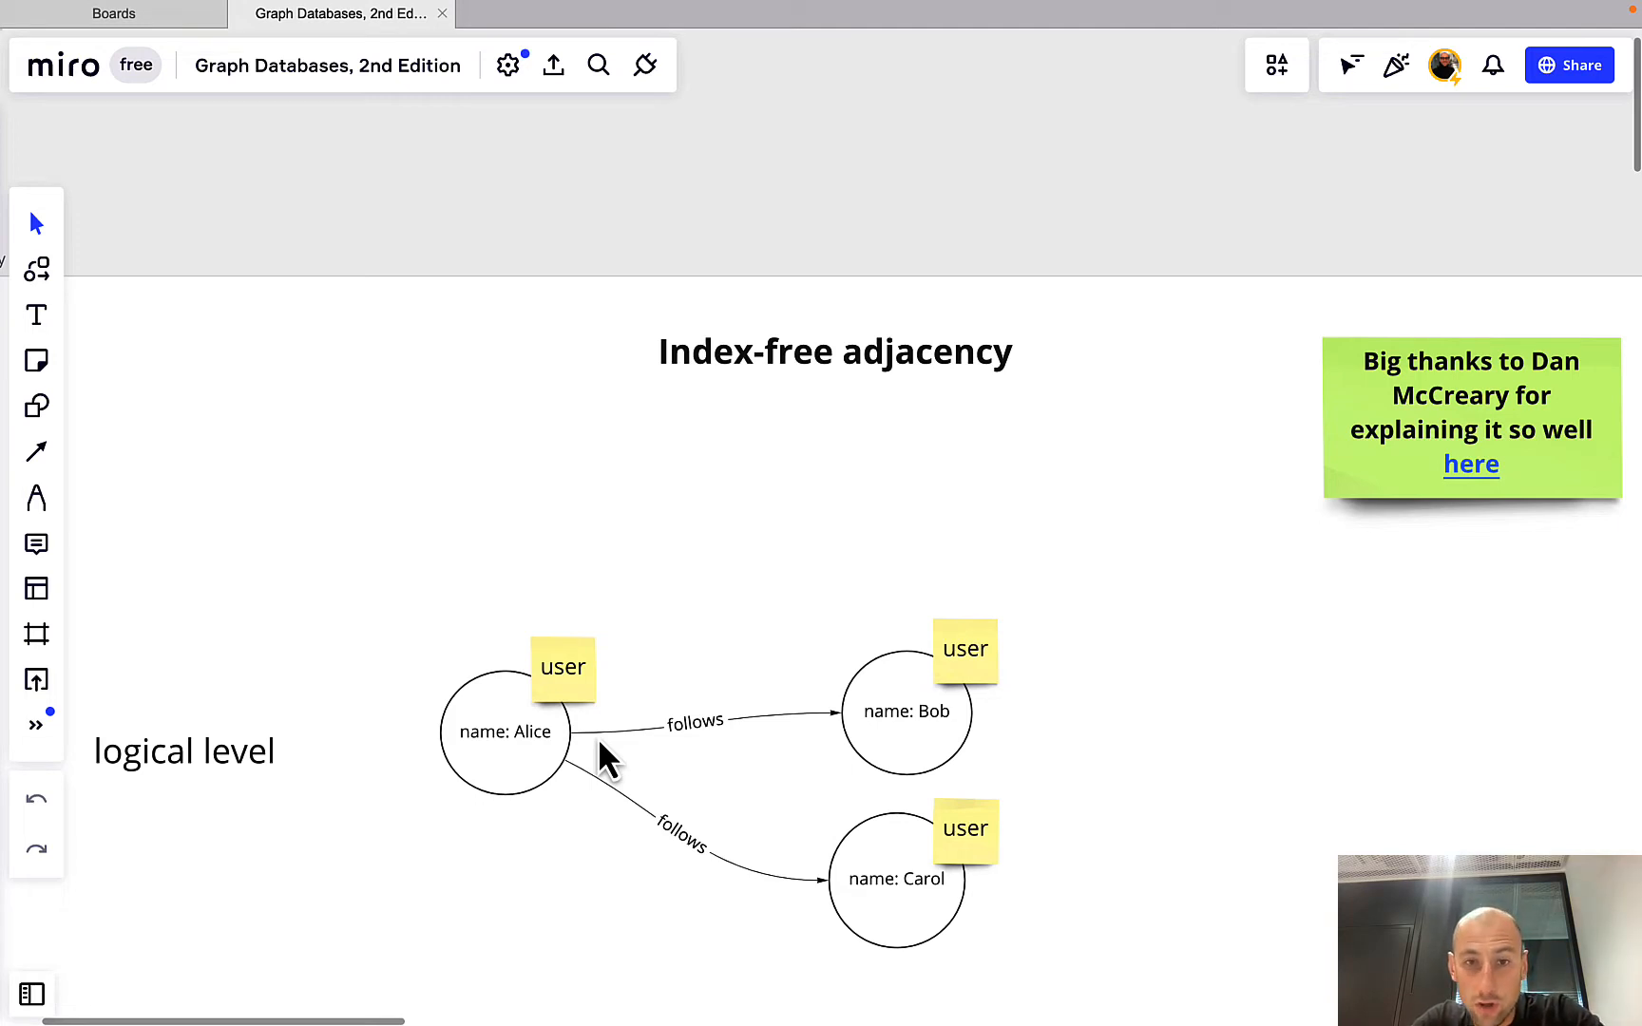
mouse_move(680, 507)
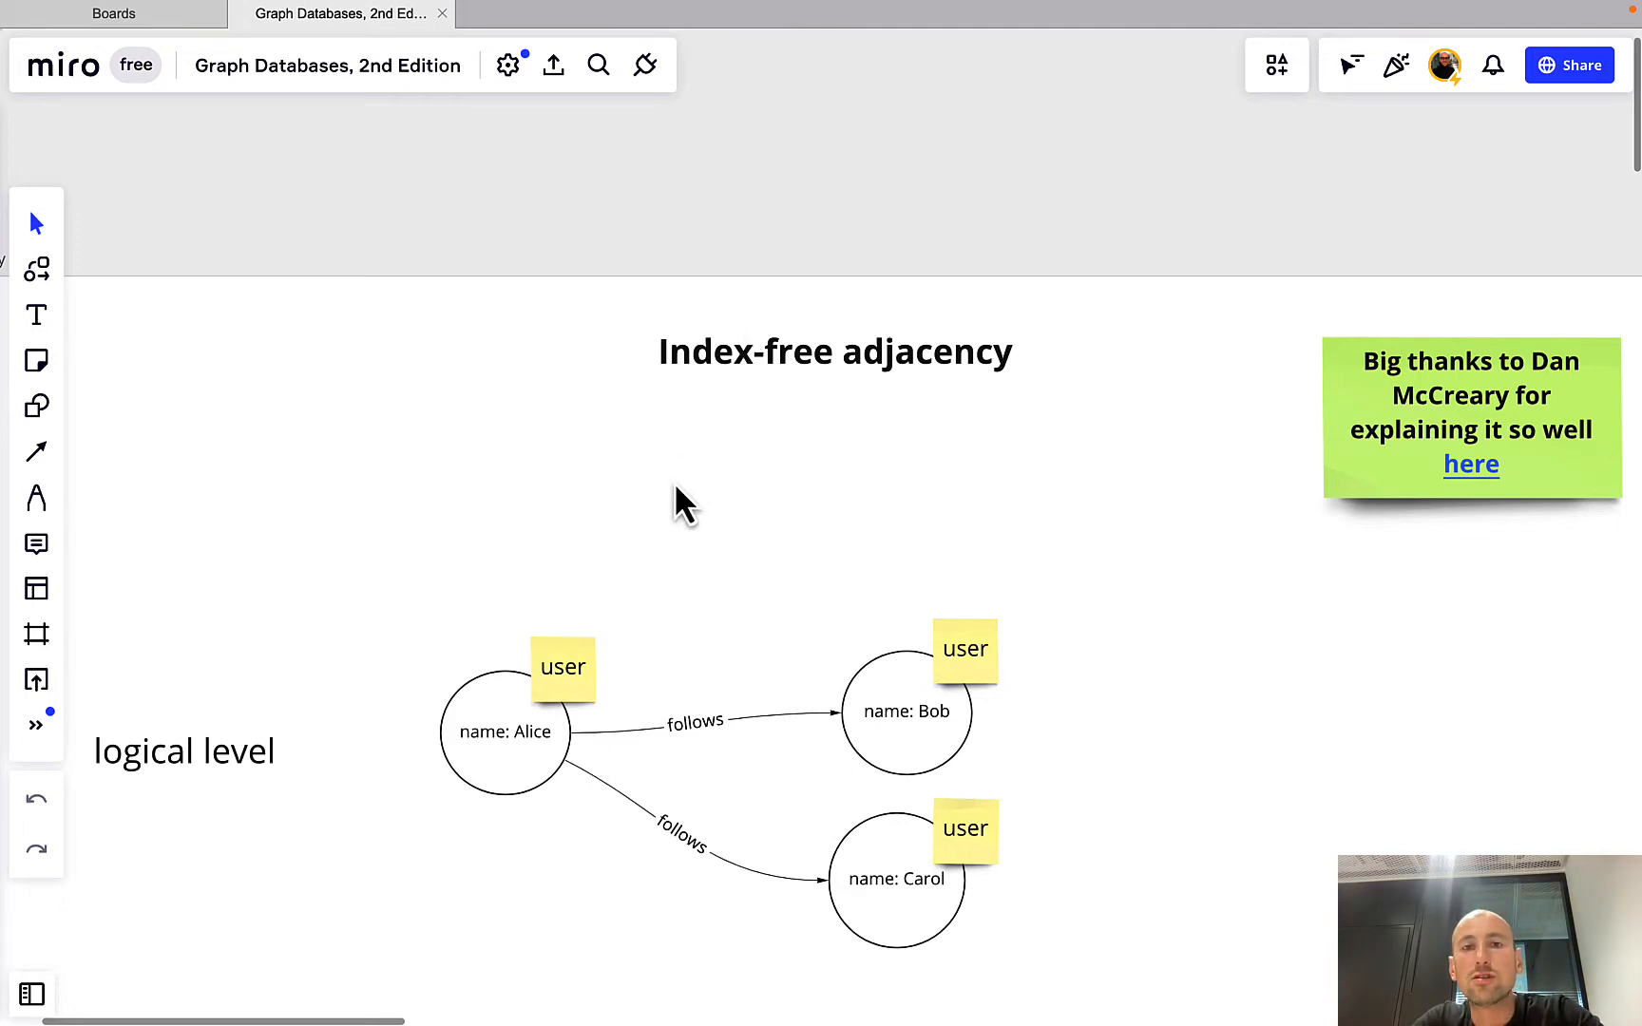
scroll("down", 3)
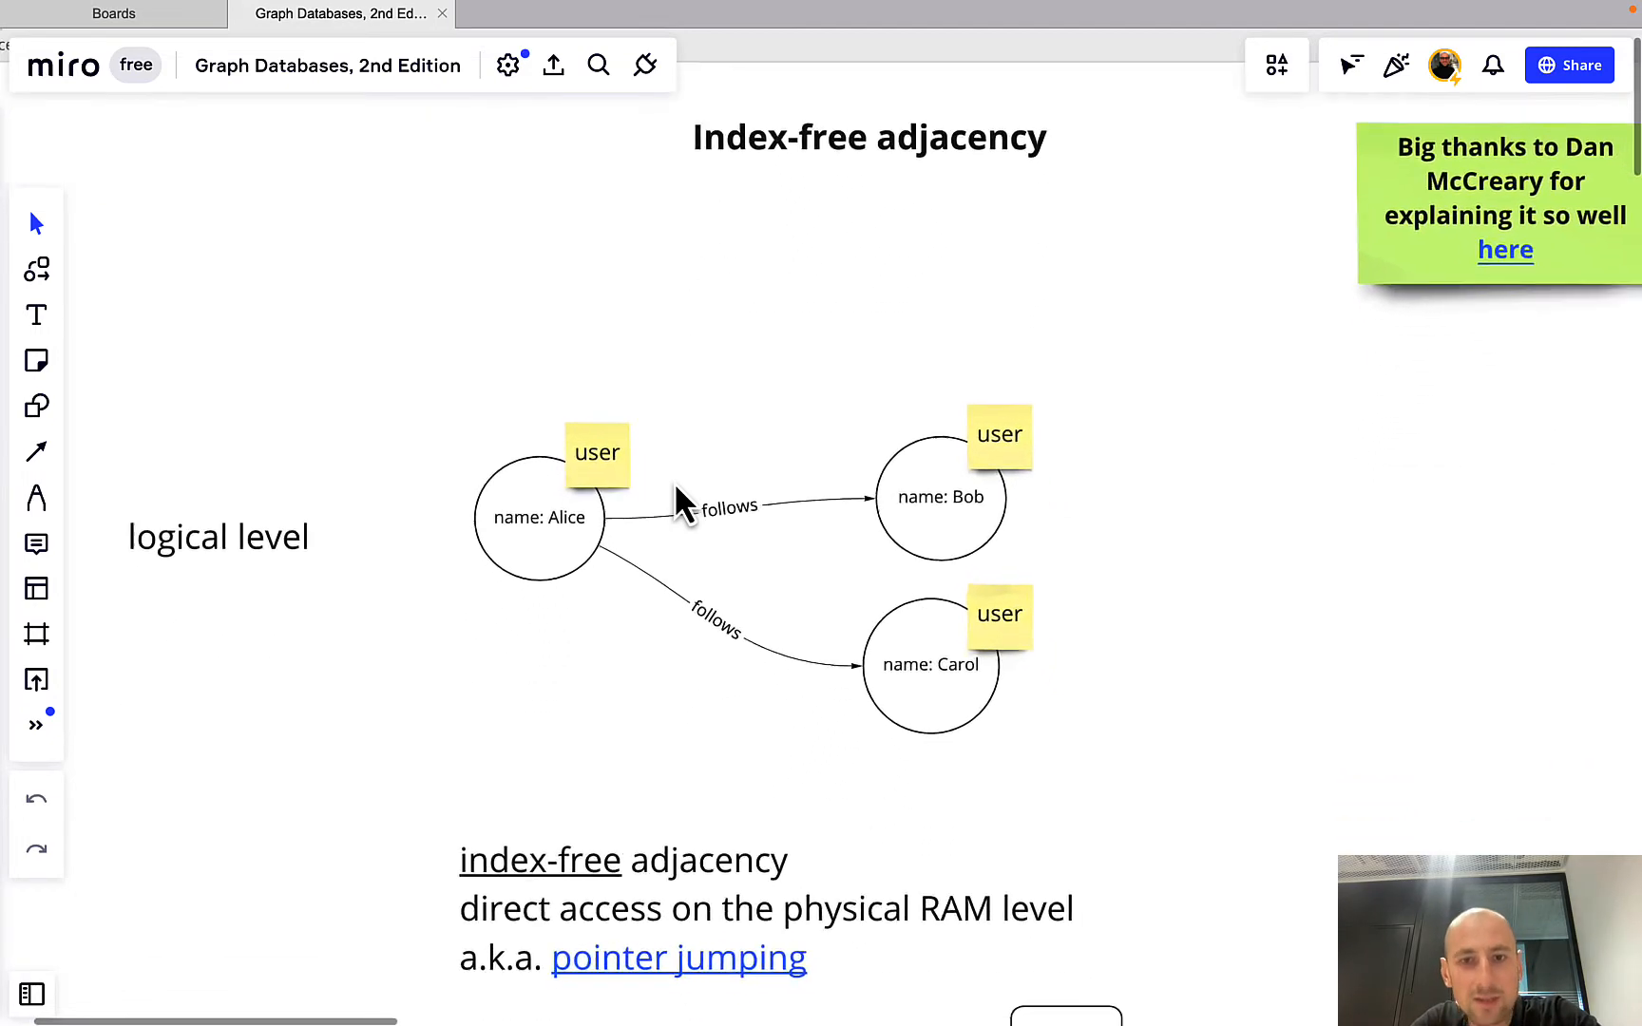
scroll("down", 3)
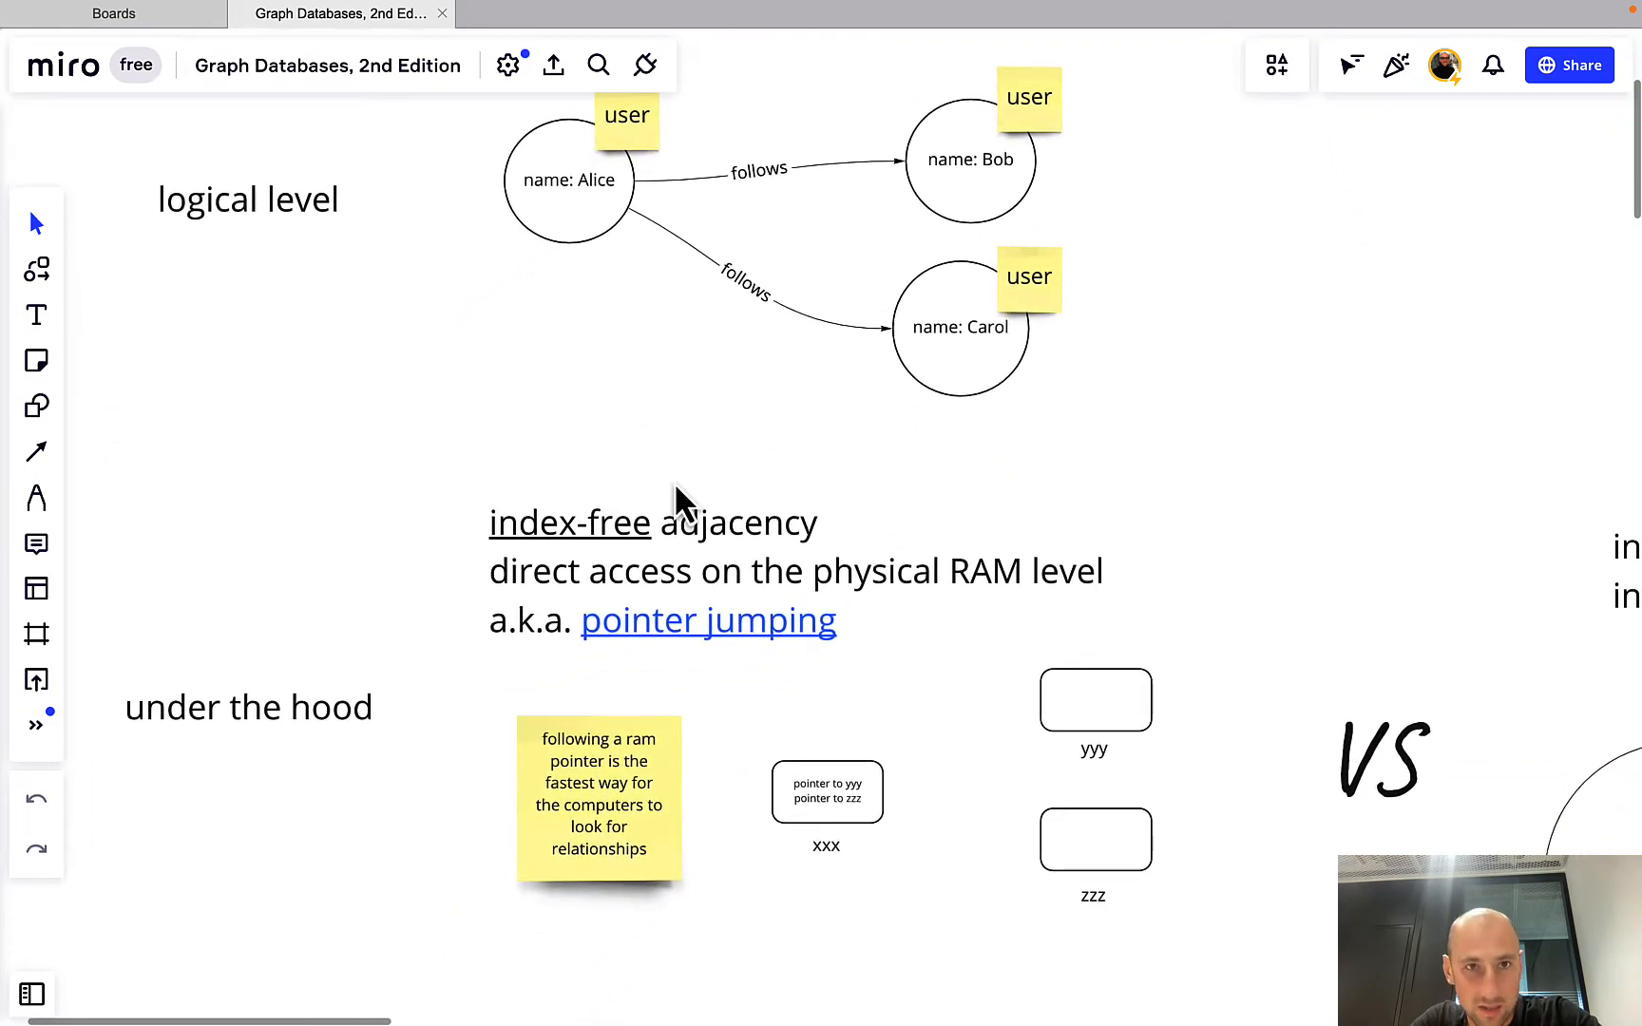
mouse_move(578, 192)
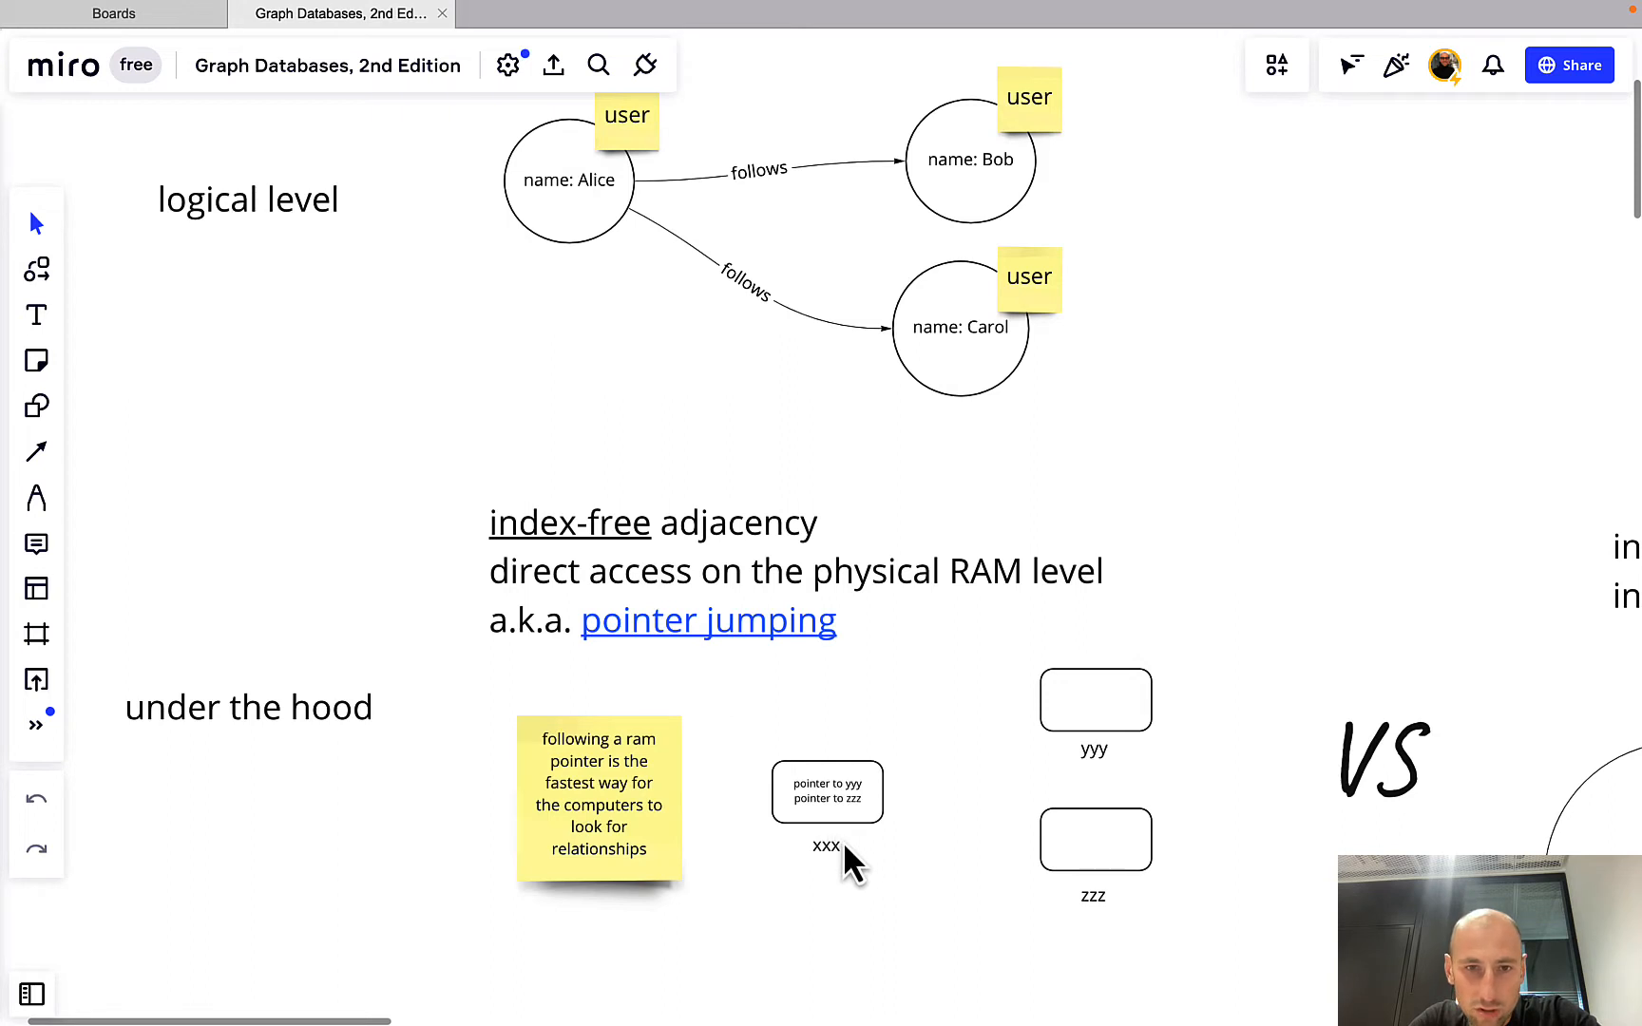
mouse_move(871, 862)
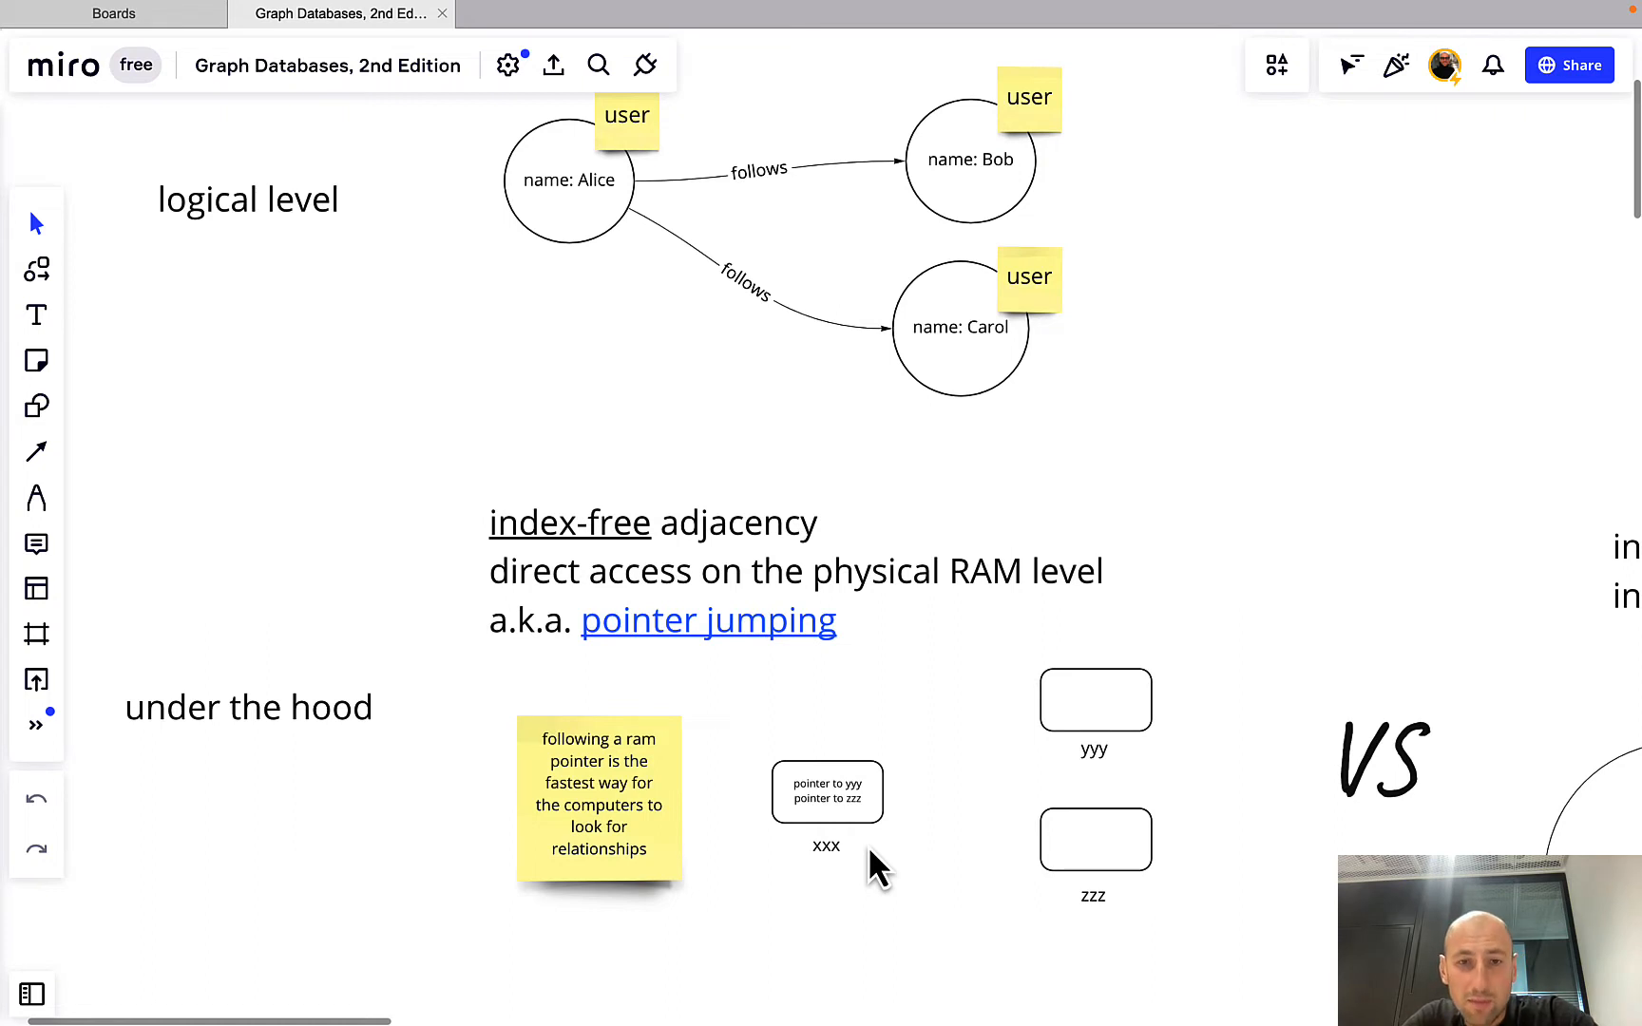
mouse_move(843, 864)
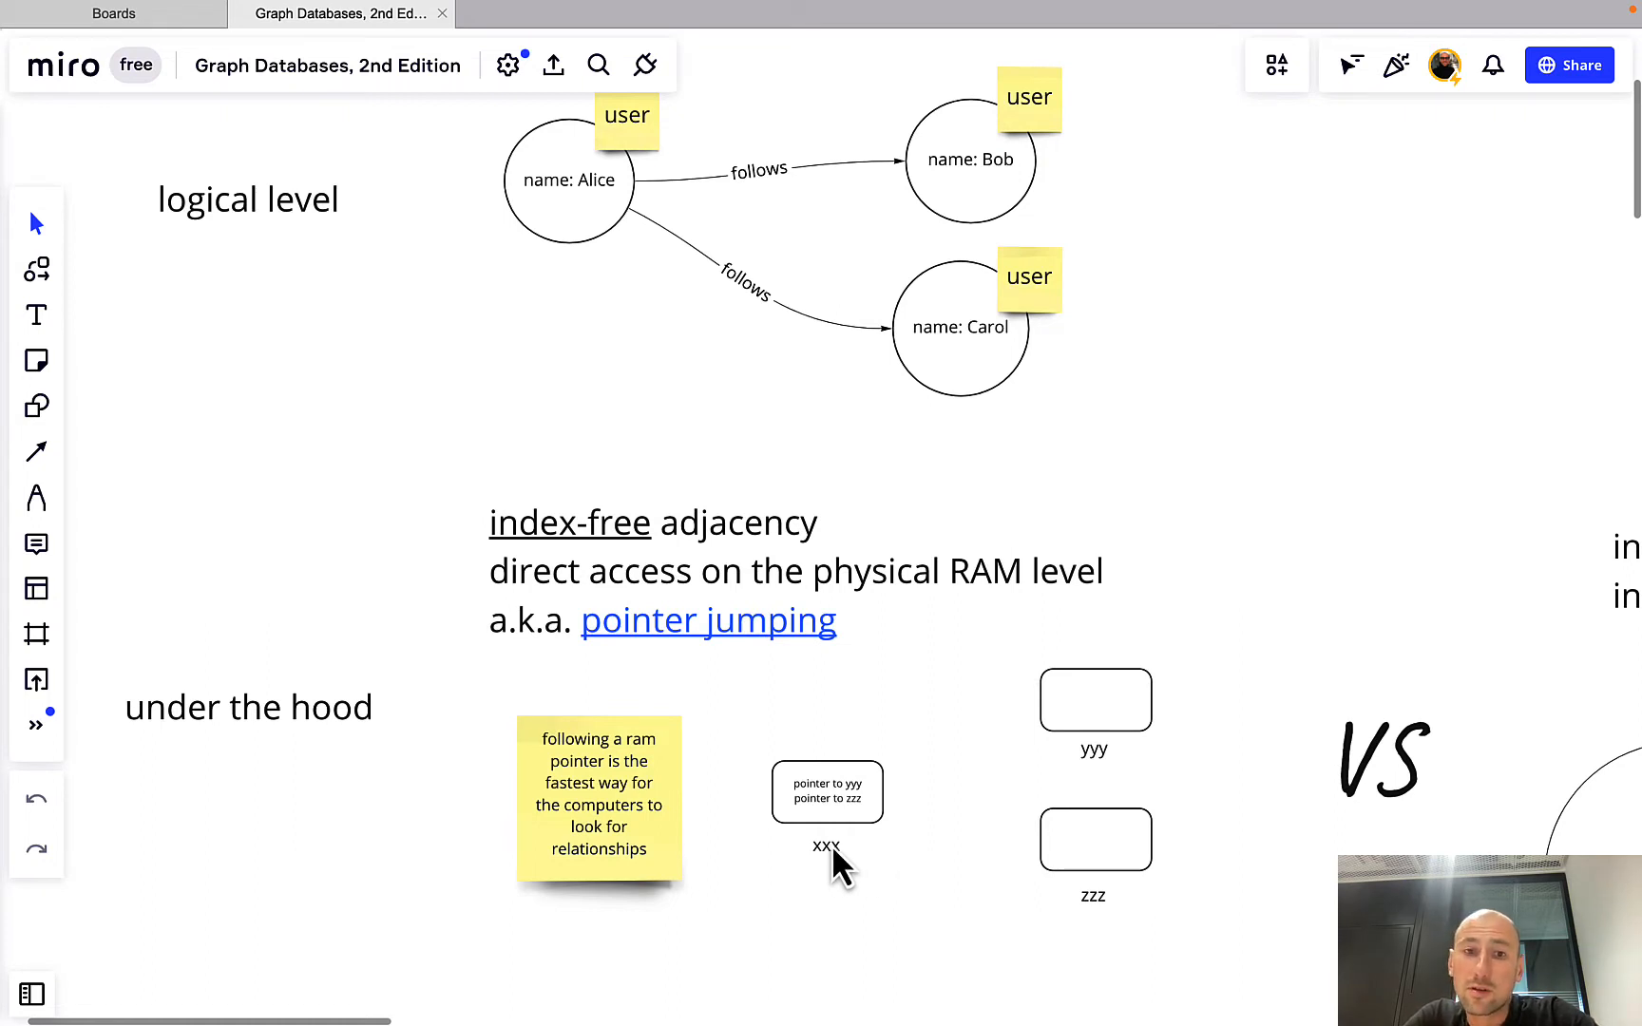
mouse_move(1089, 791)
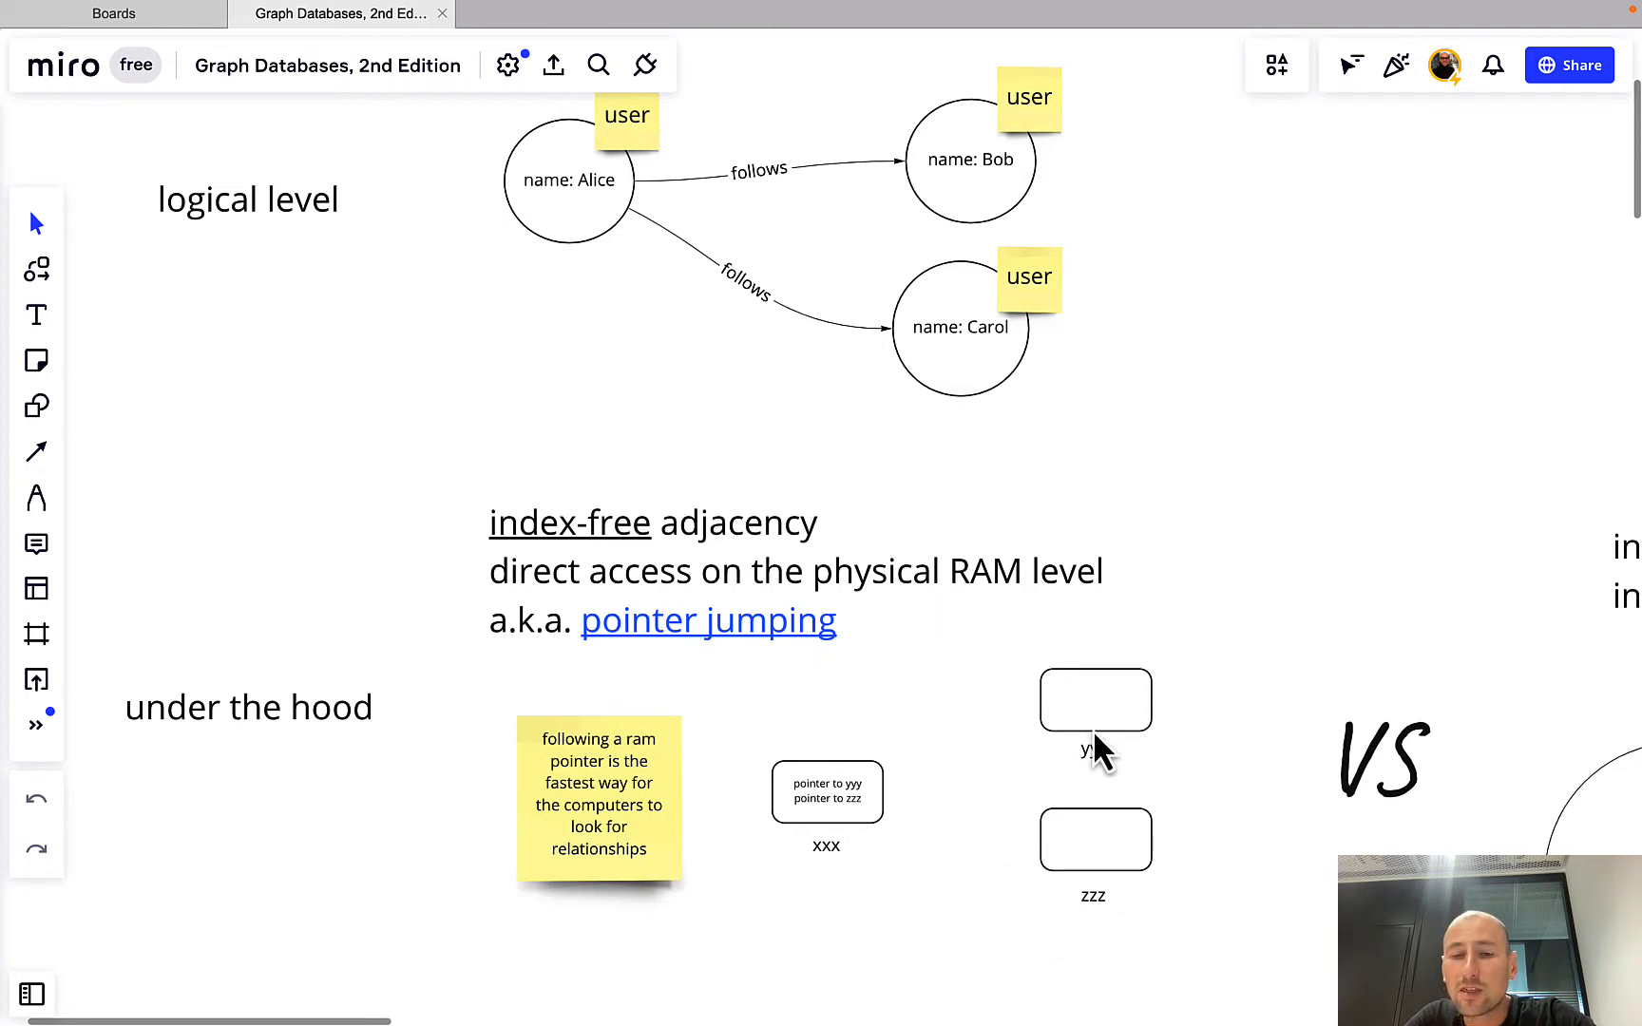
mouse_move(1162, 733)
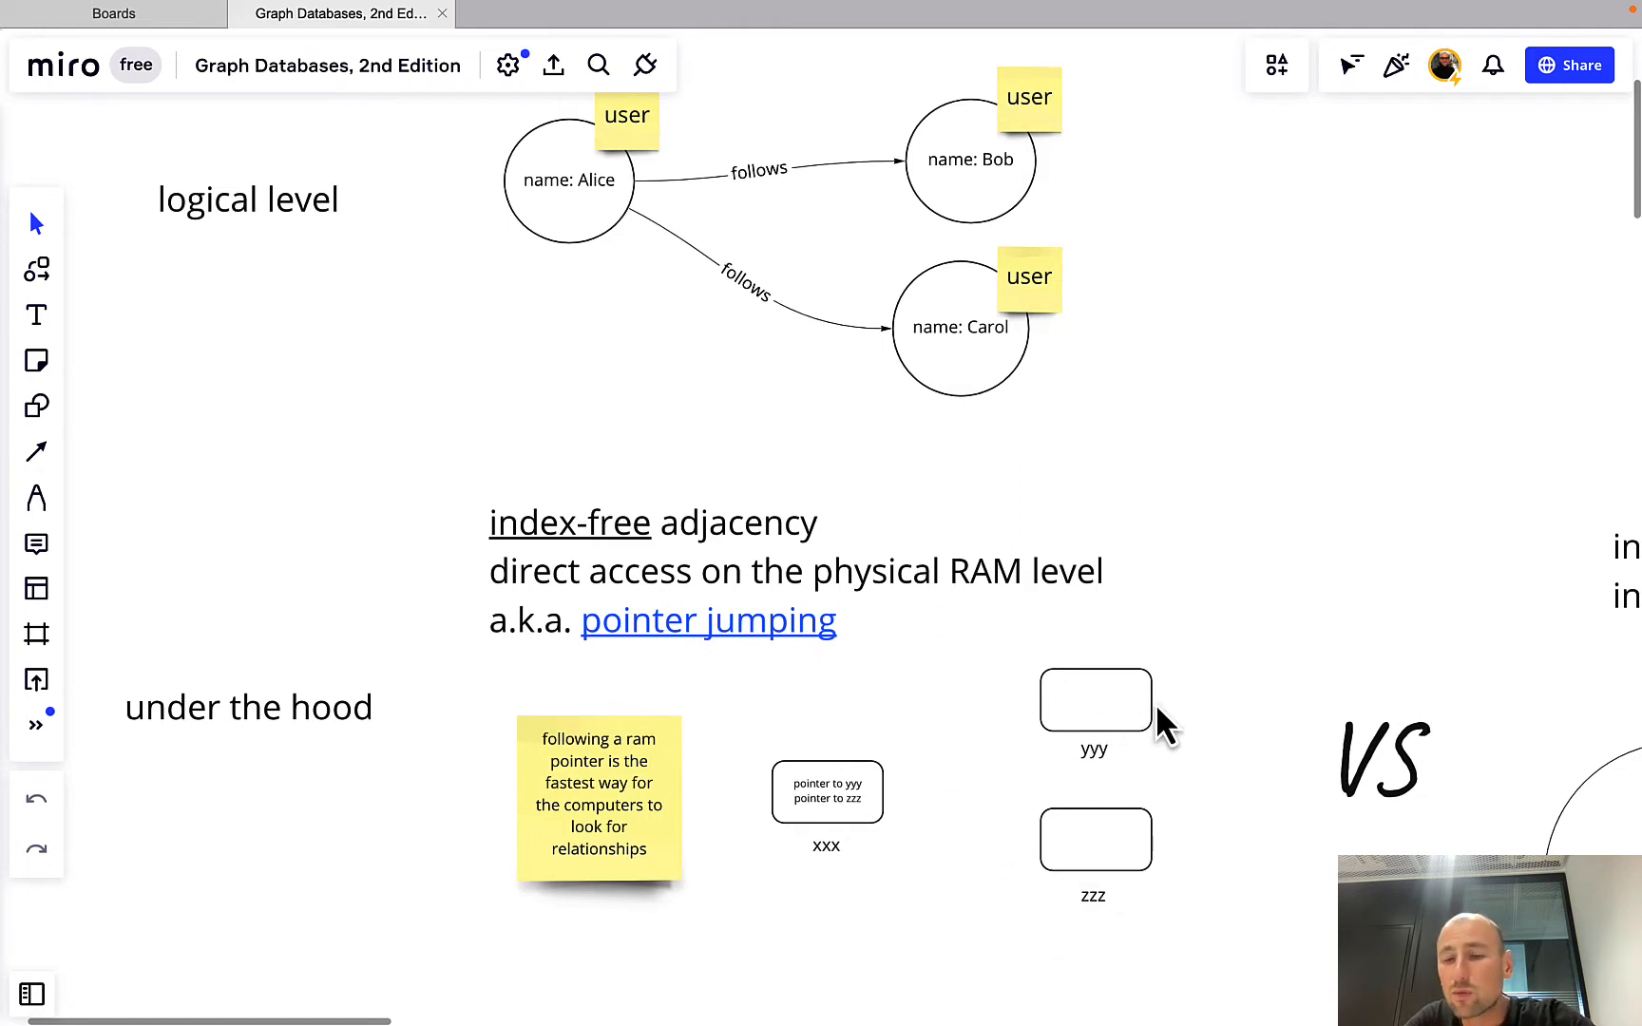
mouse_move(1130, 849)
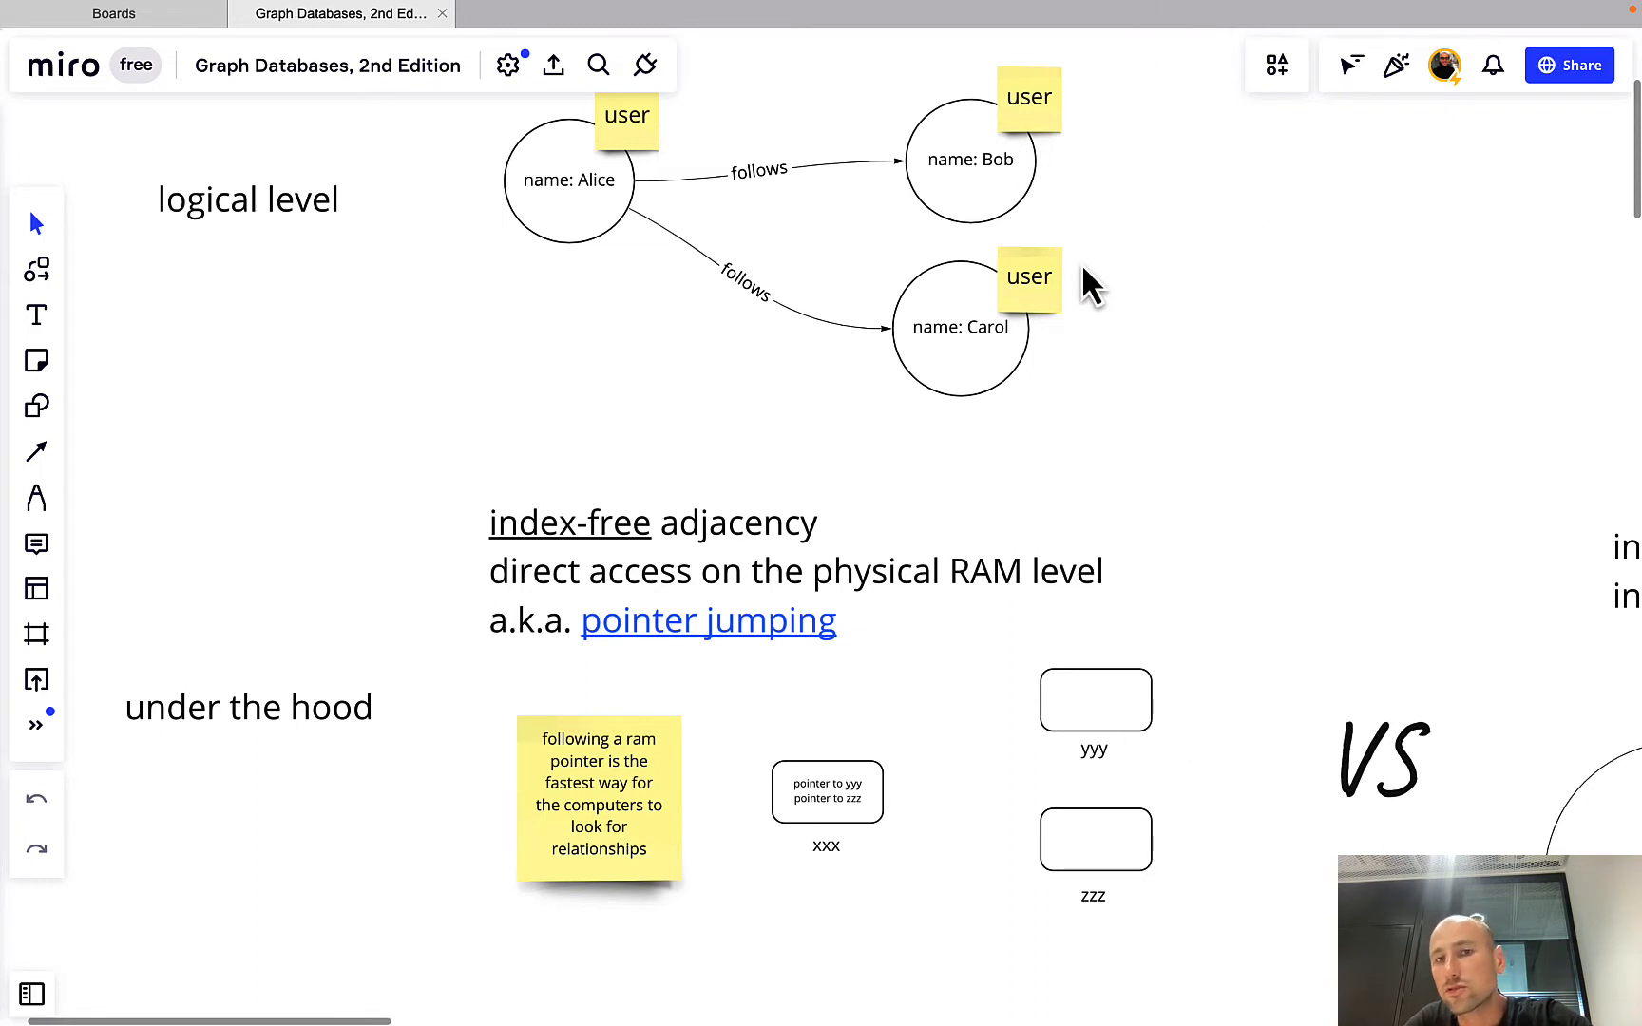
mouse_move(1181, 995)
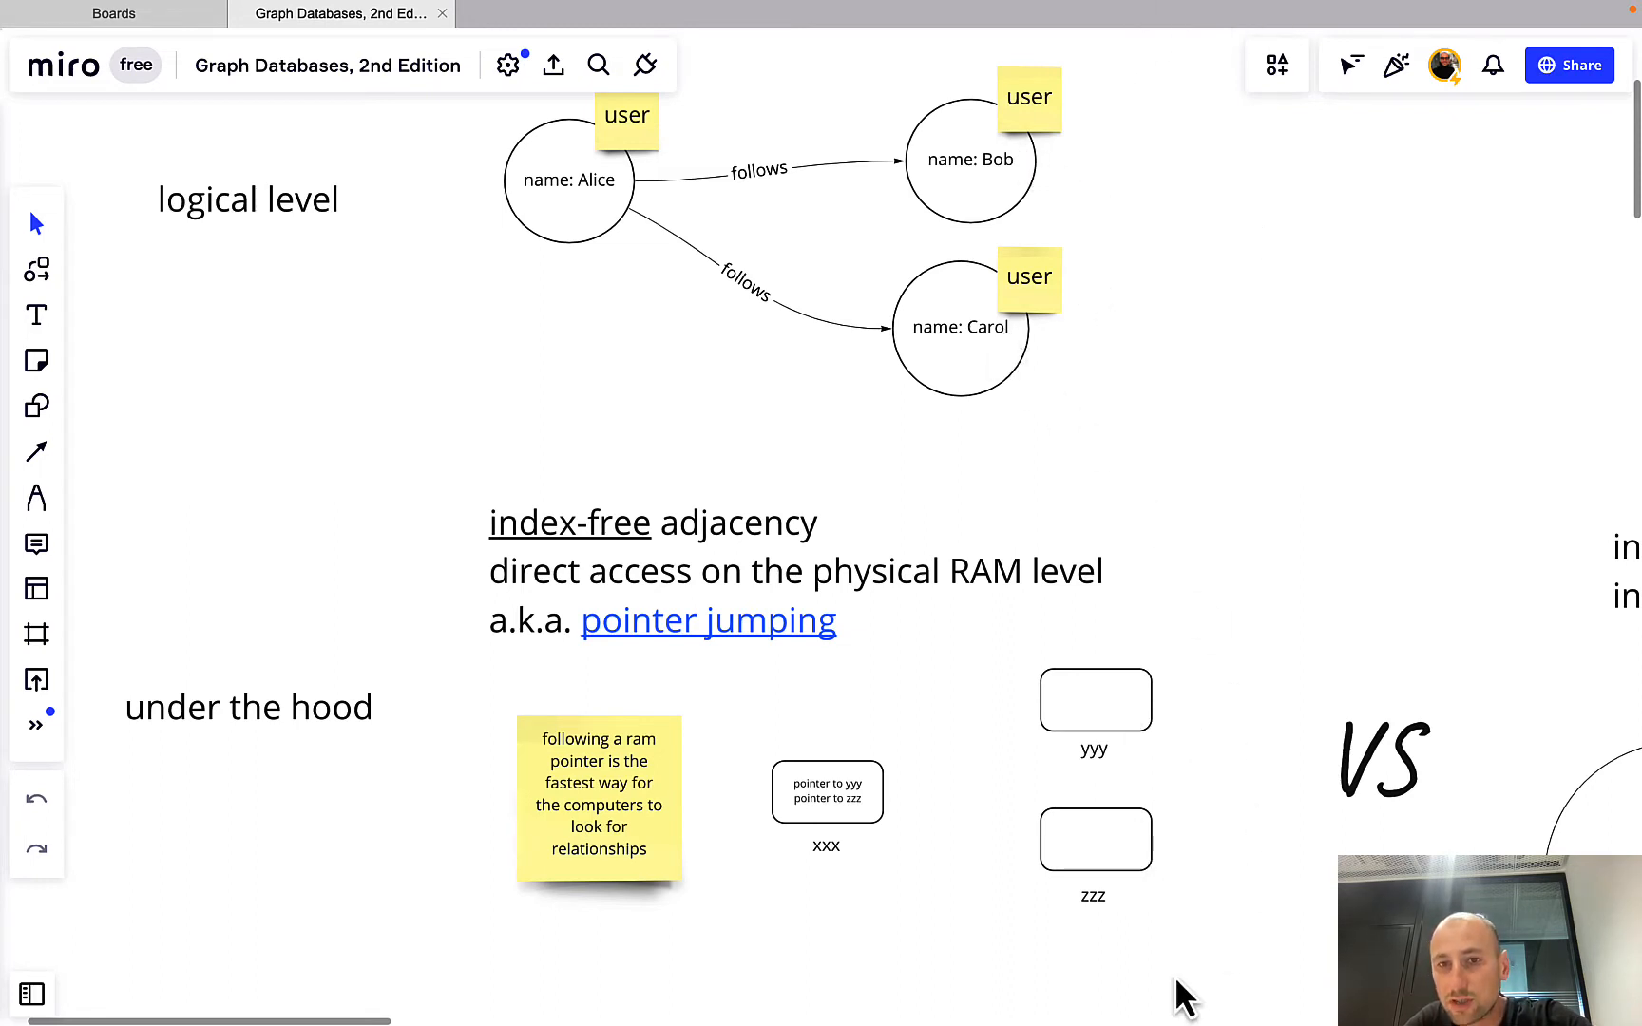
mouse_move(832, 827)
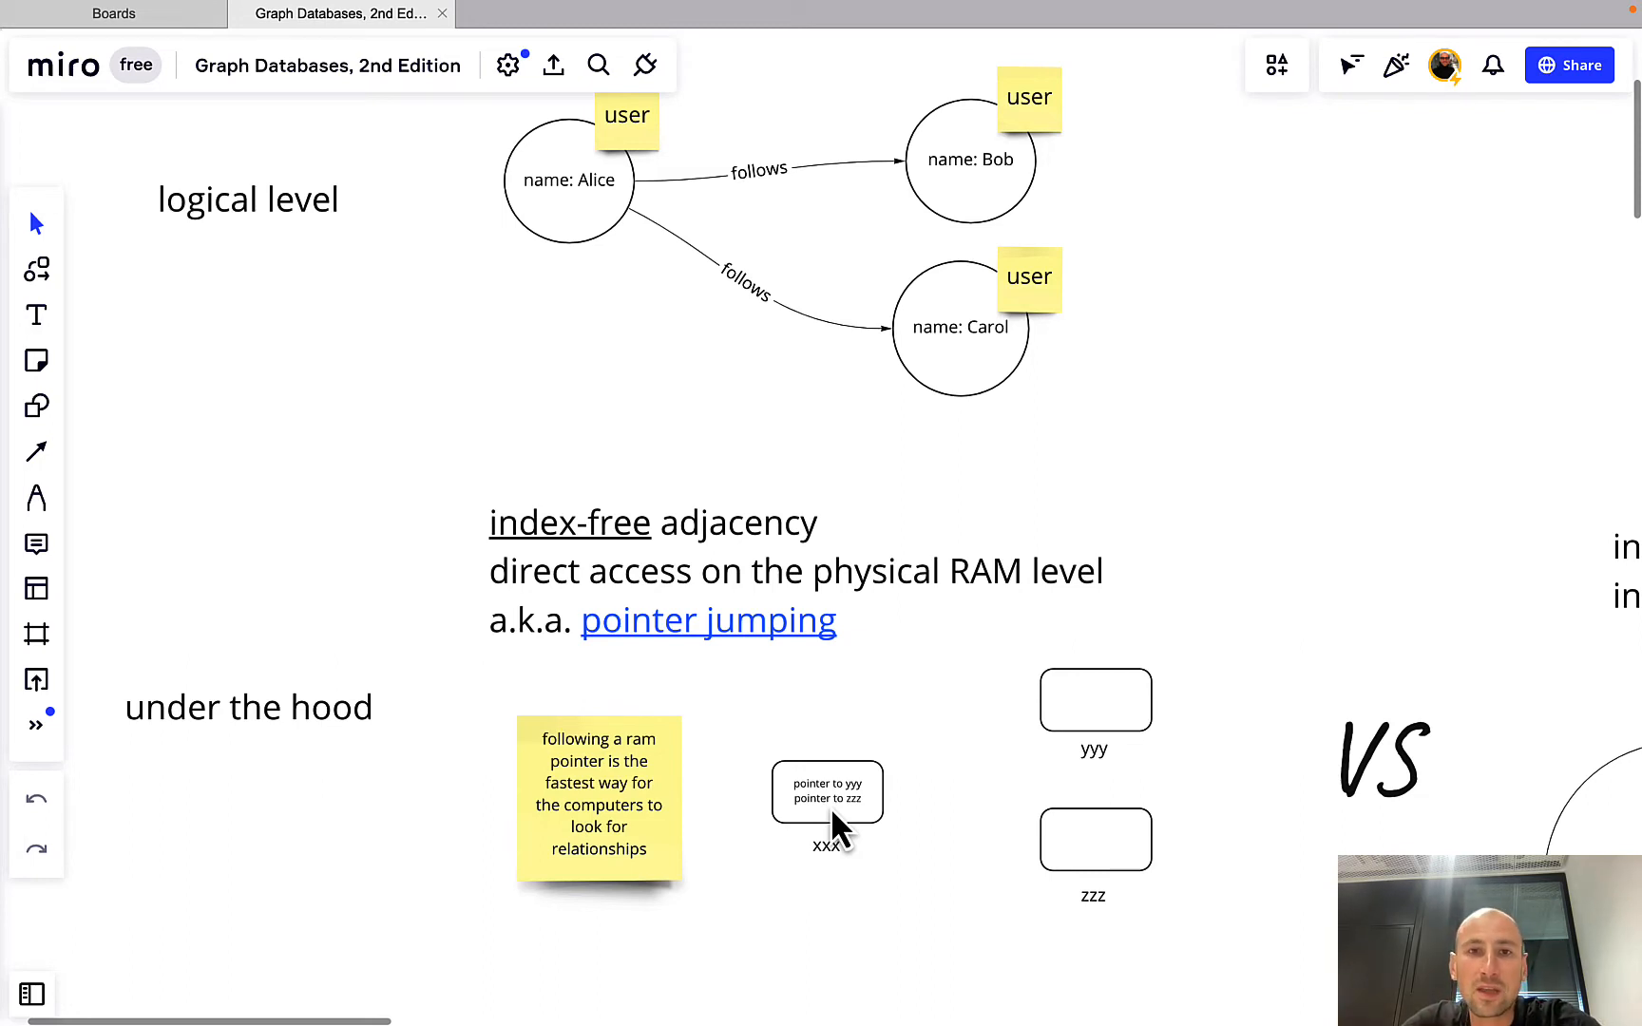
mouse_move(959, 817)
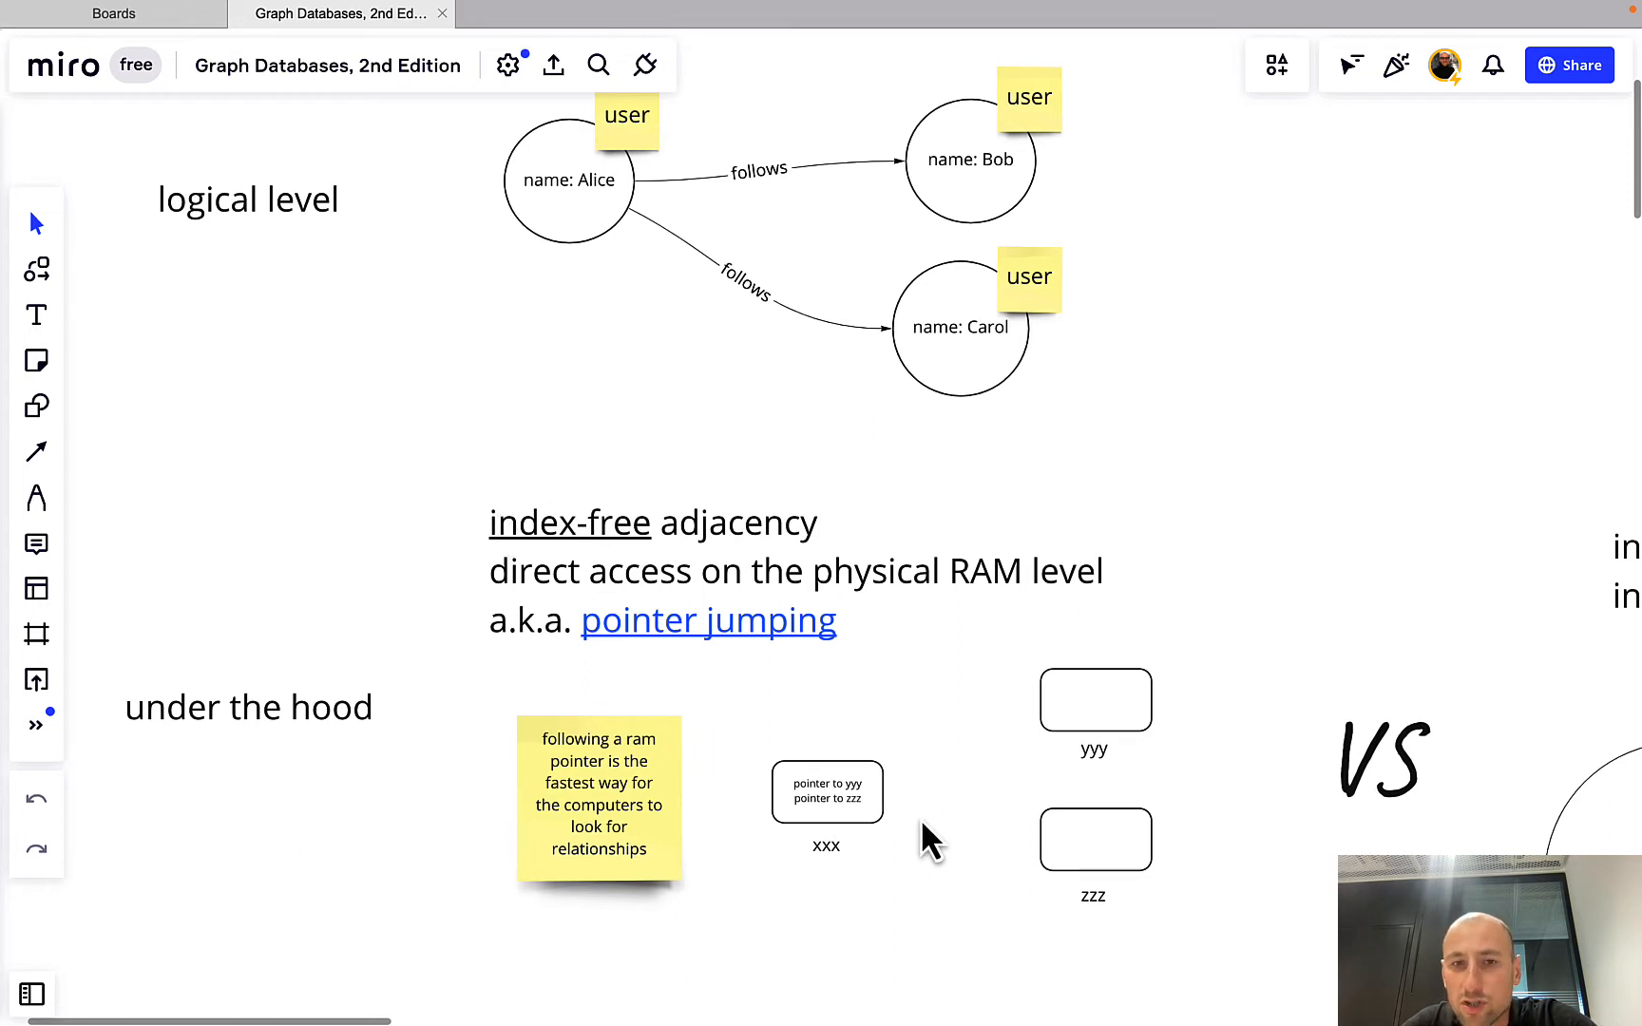
mouse_move(869, 807)
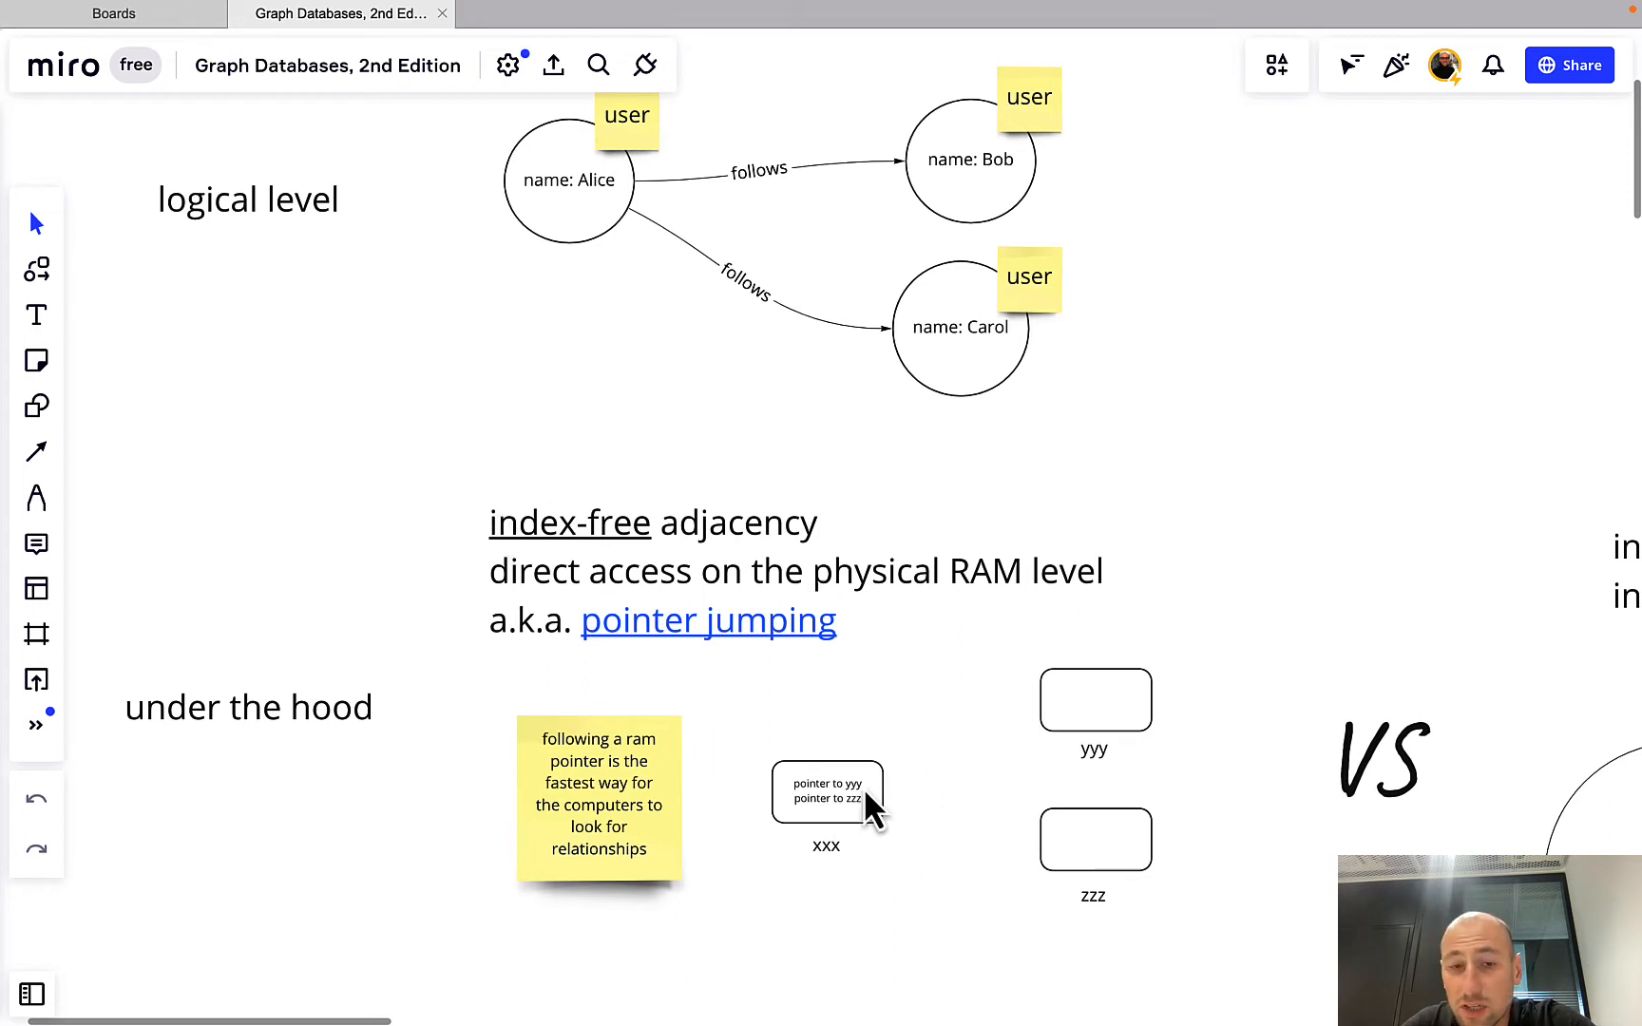
mouse_move(786, 827)
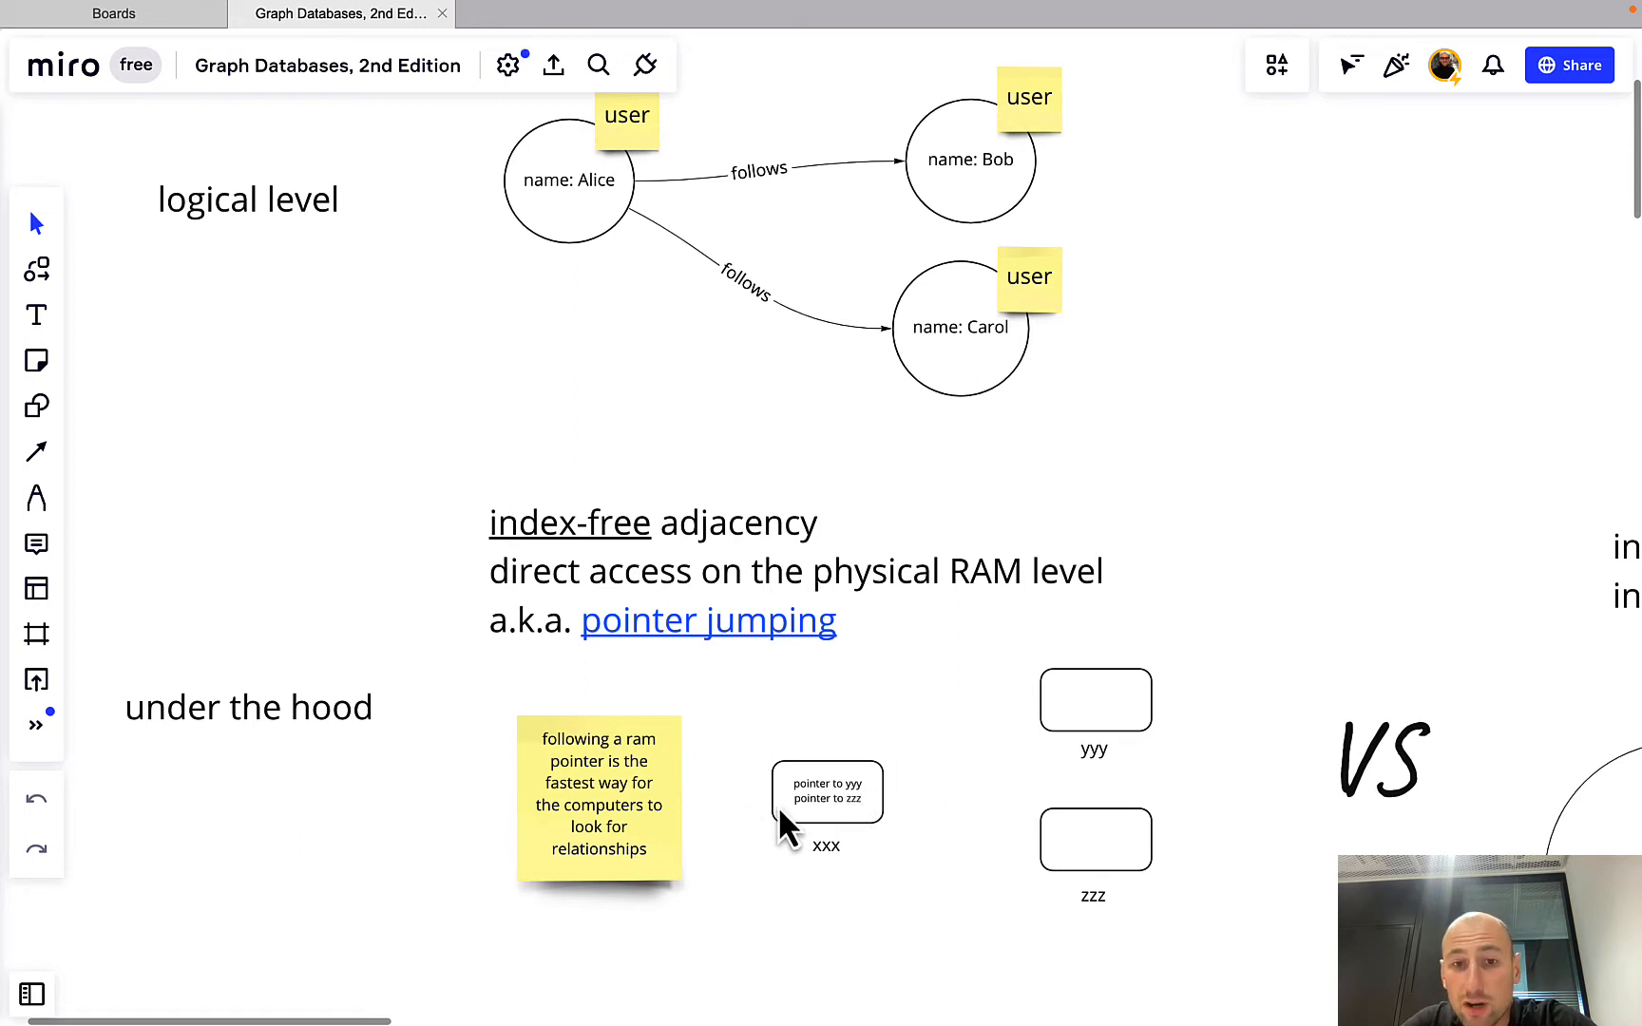
mouse_move(859, 807)
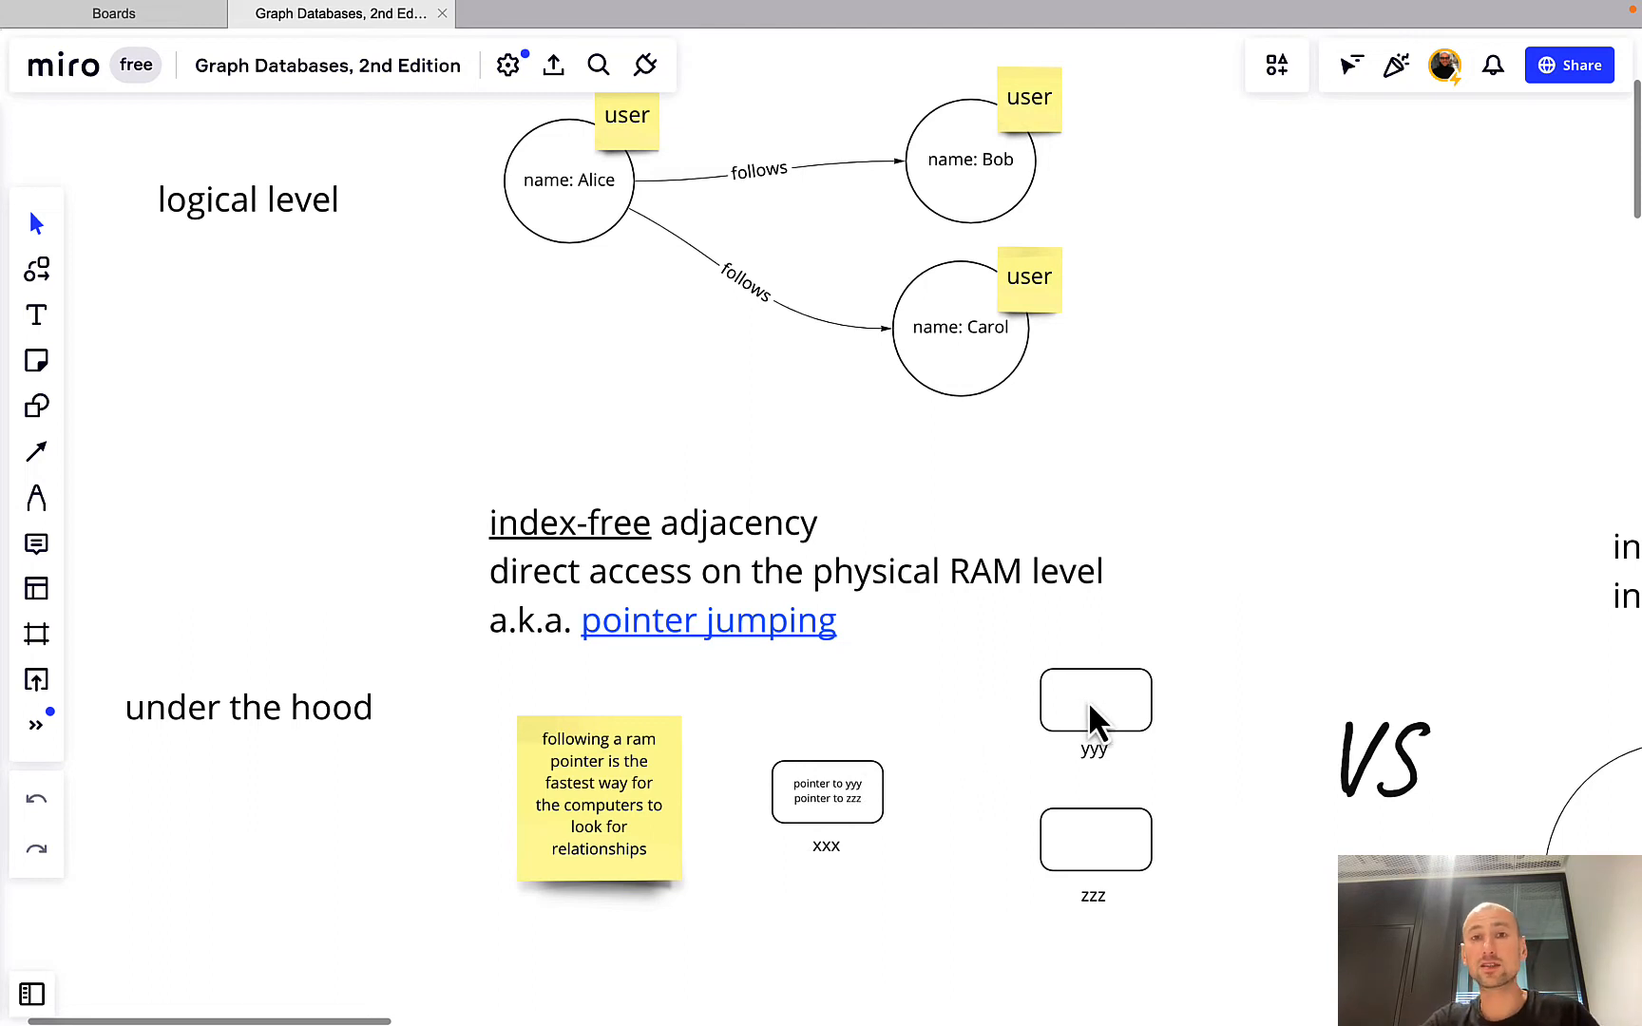
mouse_move(989, 864)
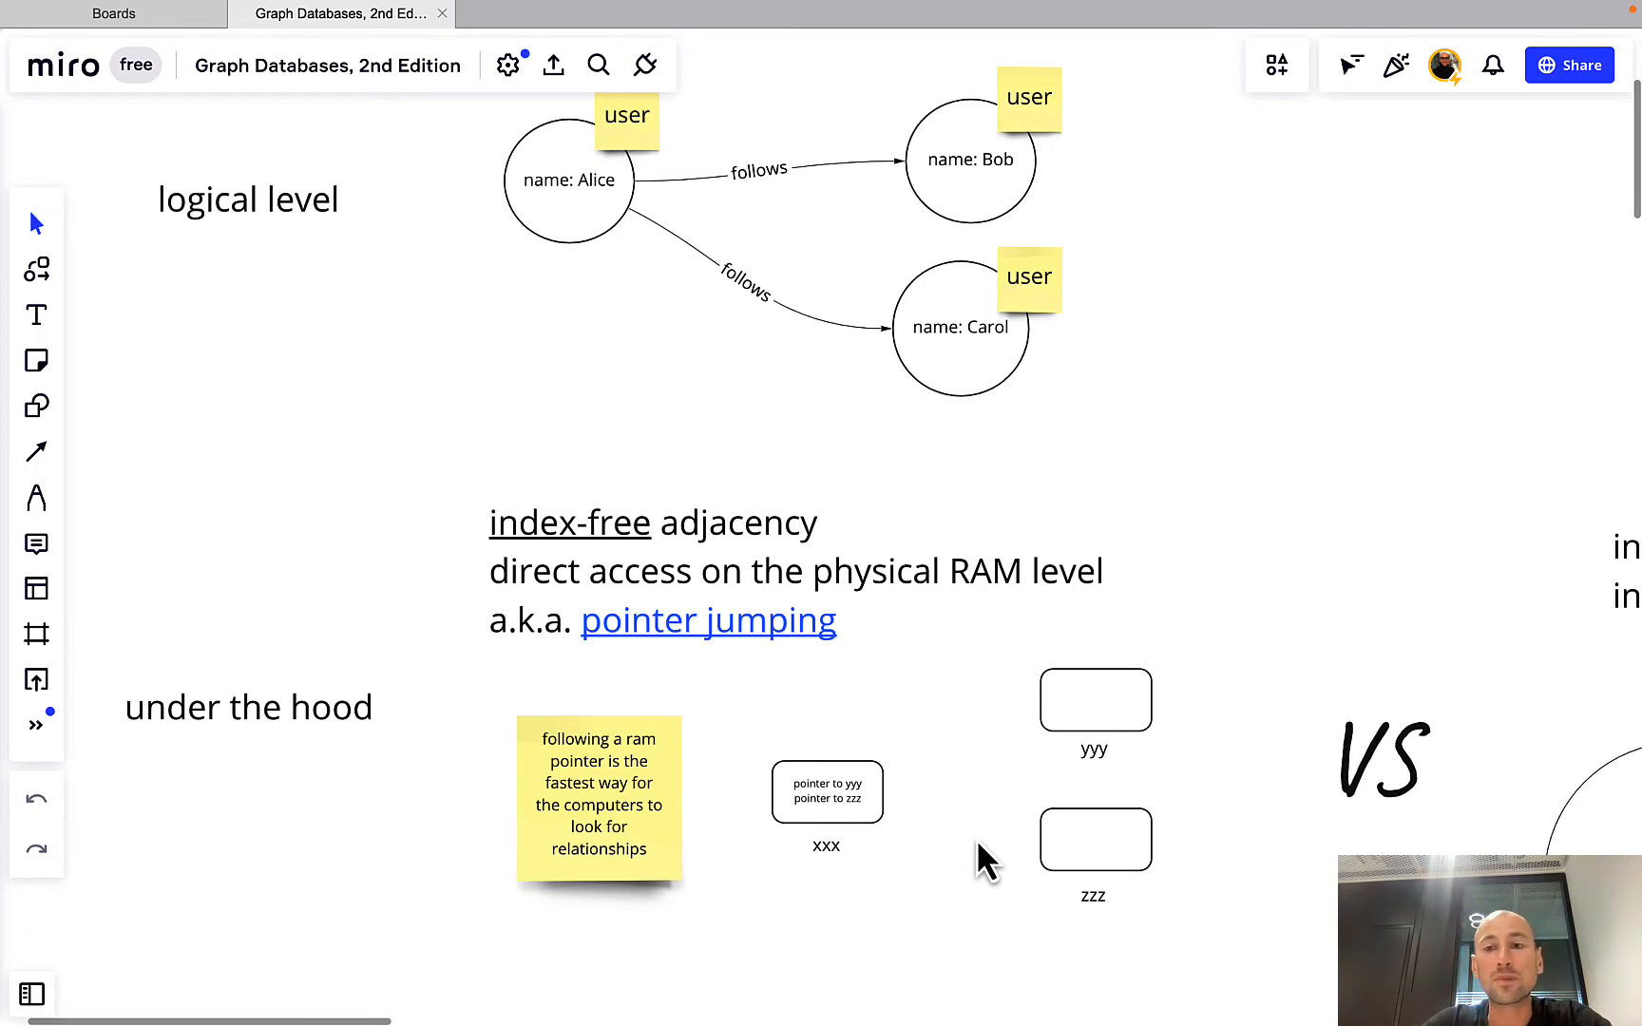
scroll("right", 3)
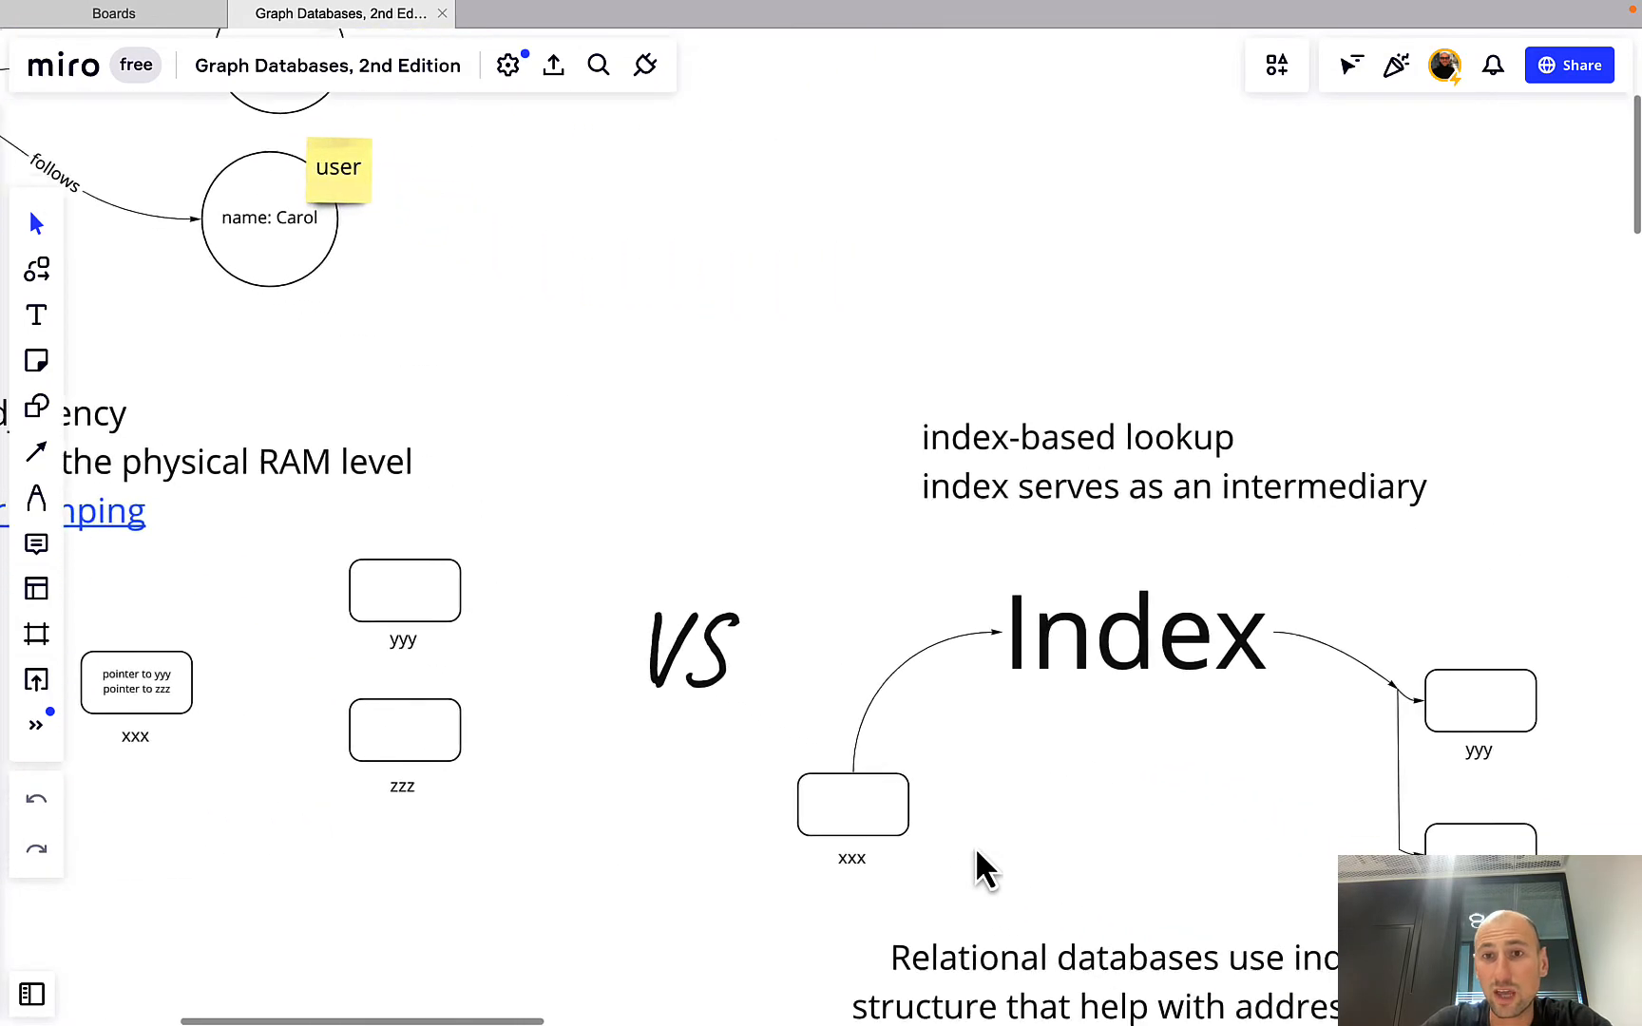
scroll("down", 3)
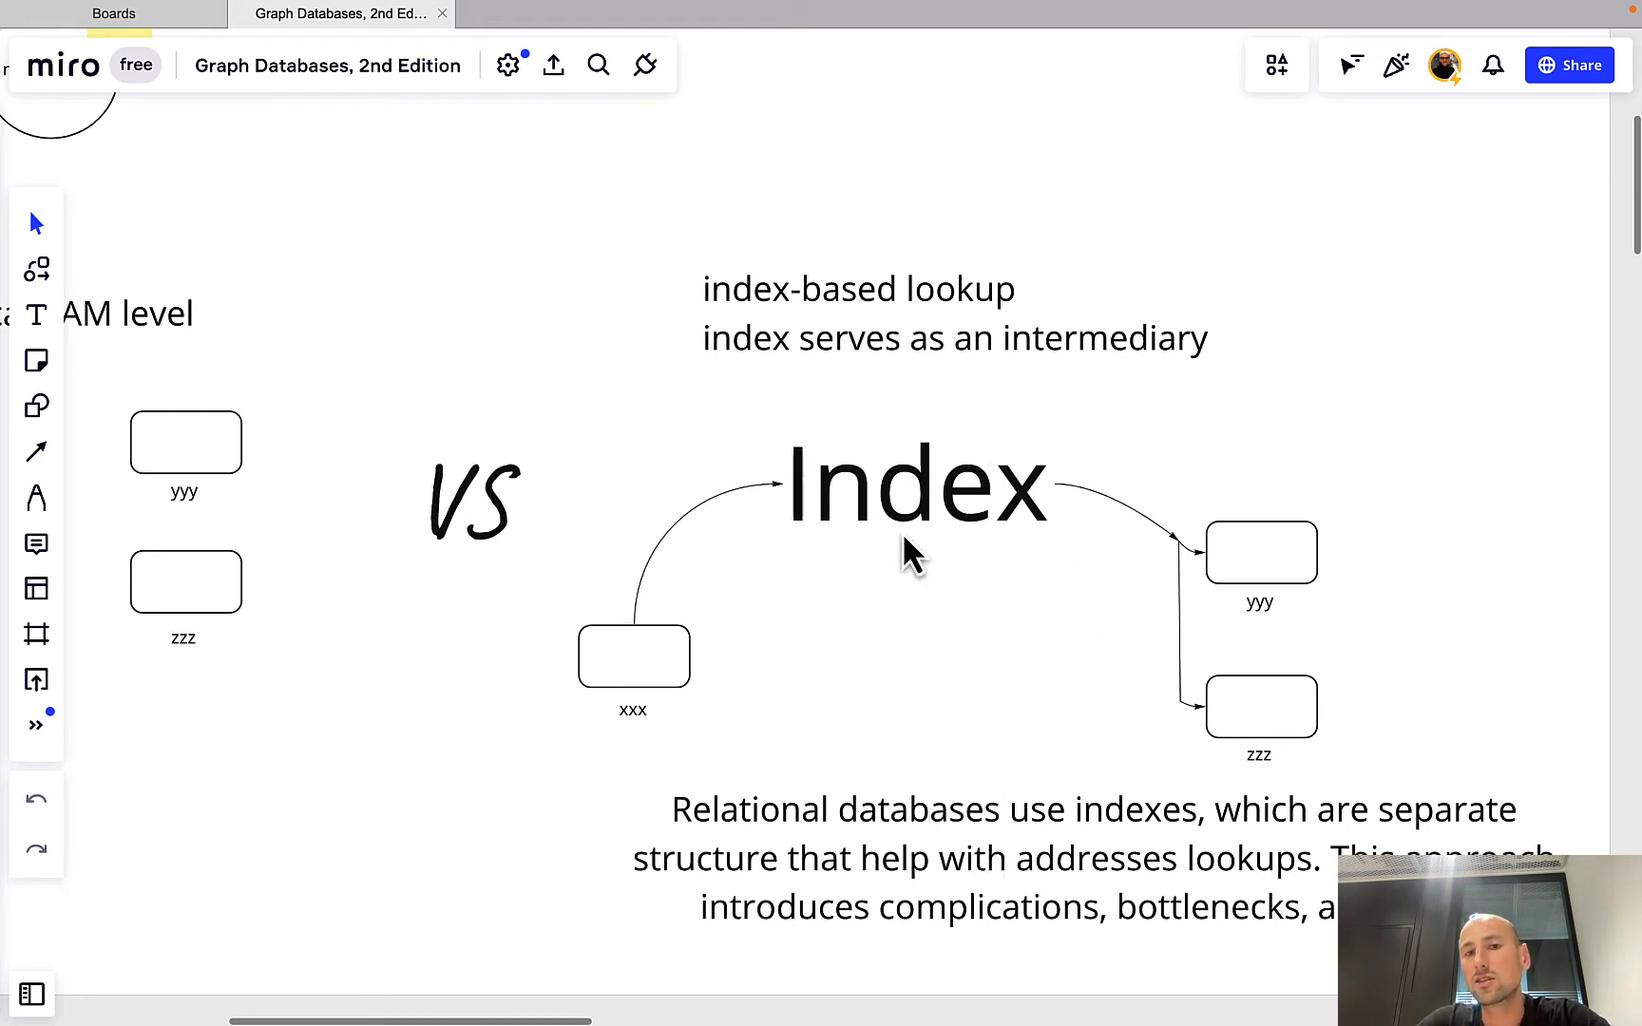
mouse_move(675, 718)
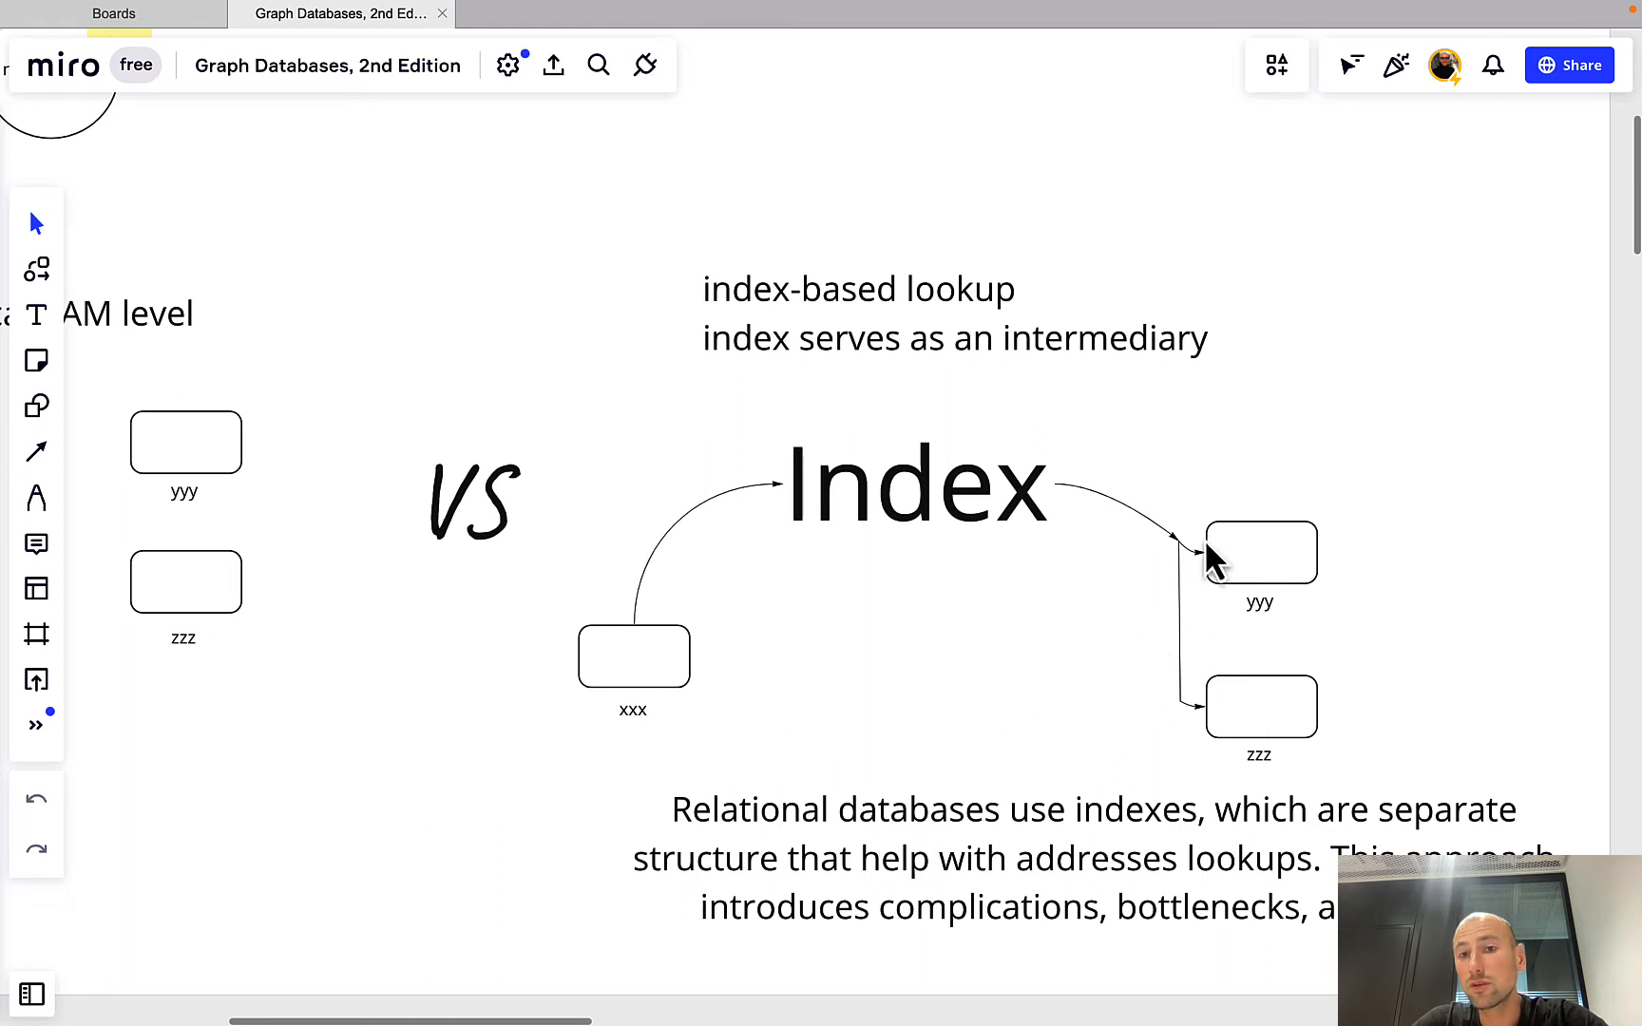
mouse_move(639, 681)
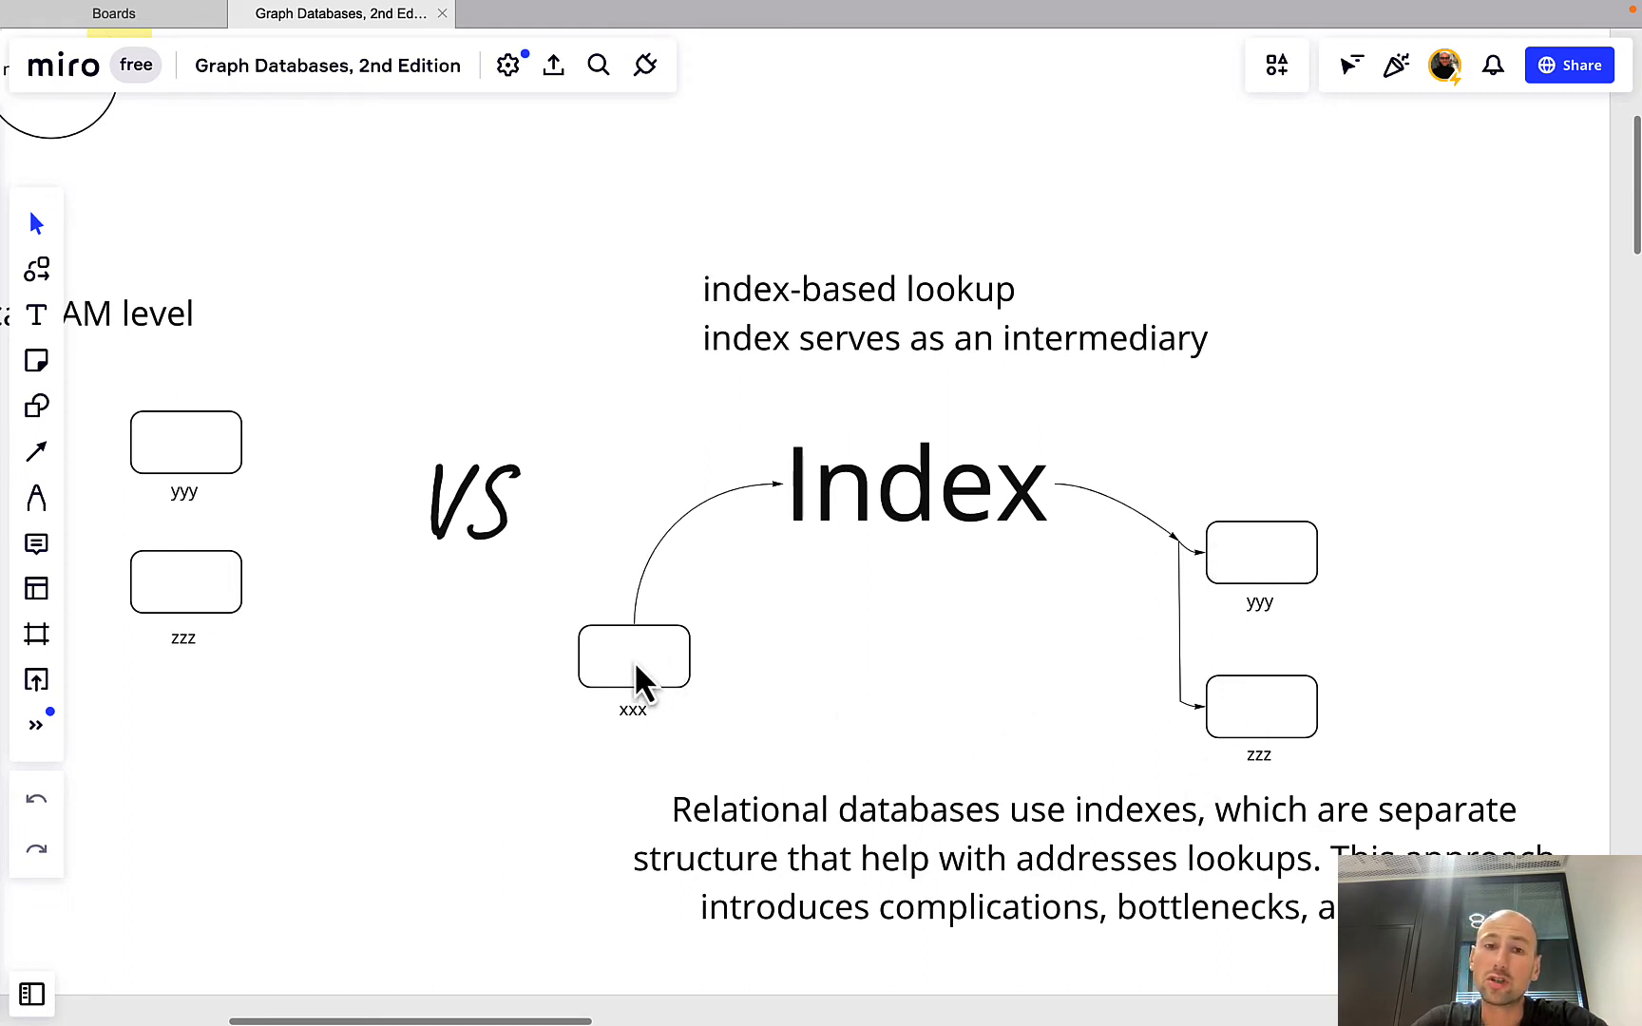
mouse_move(916, 529)
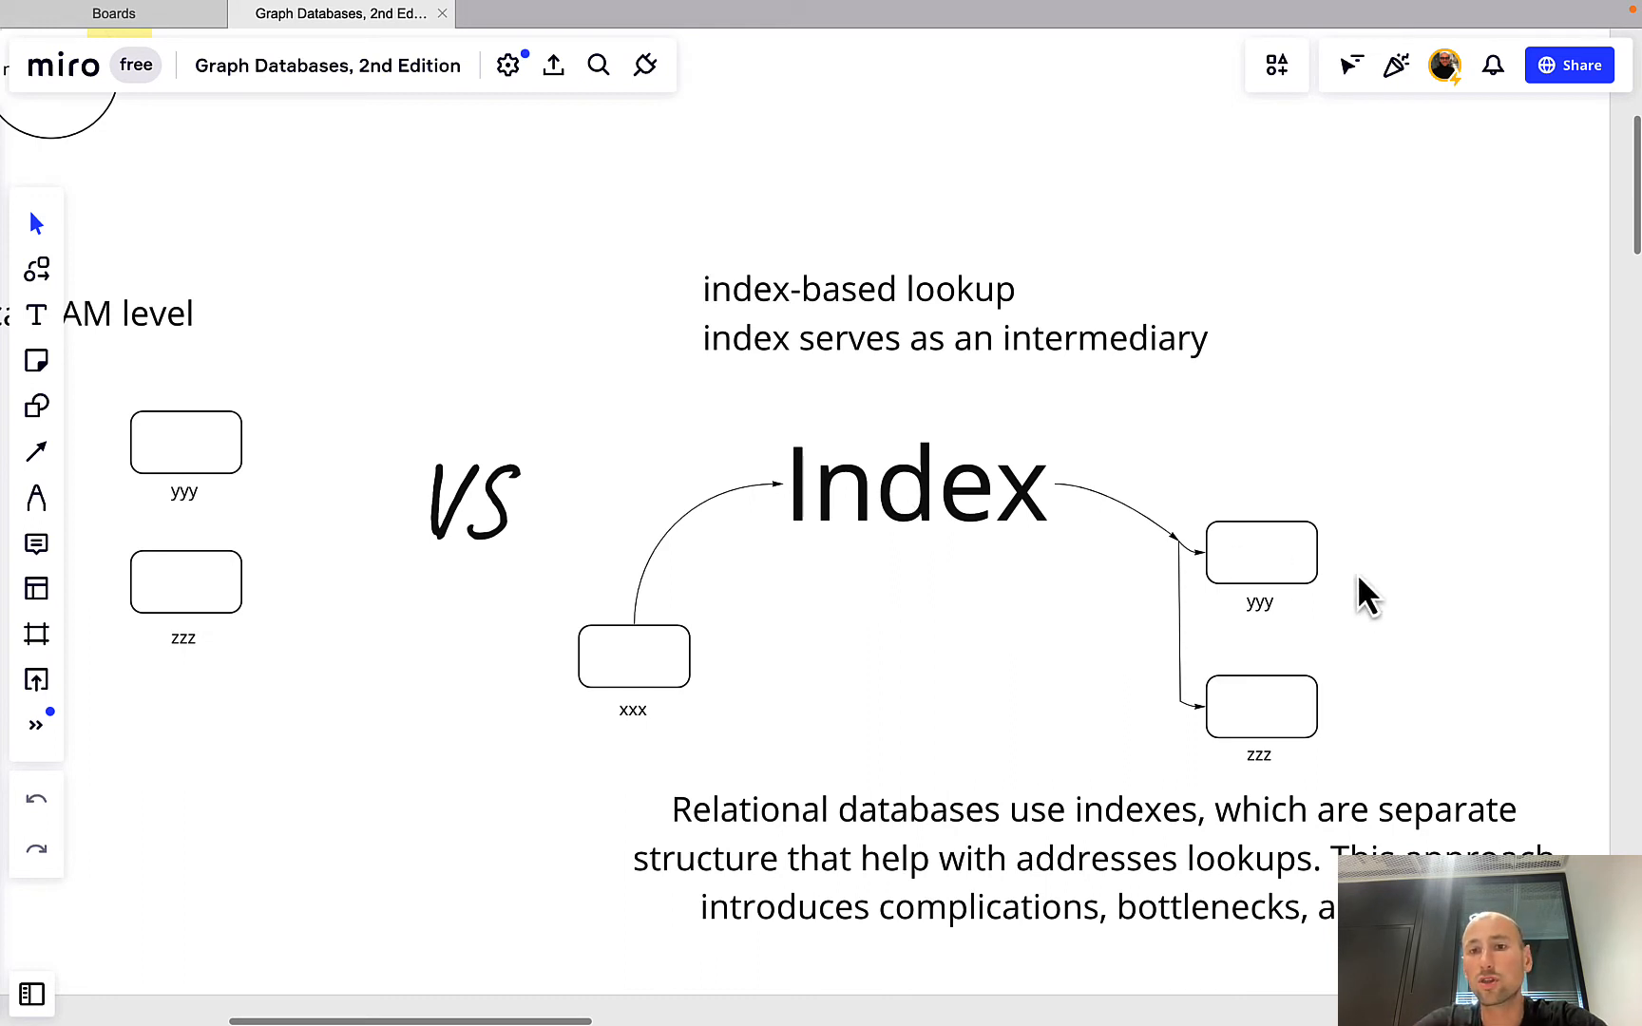
mouse_move(1341, 576)
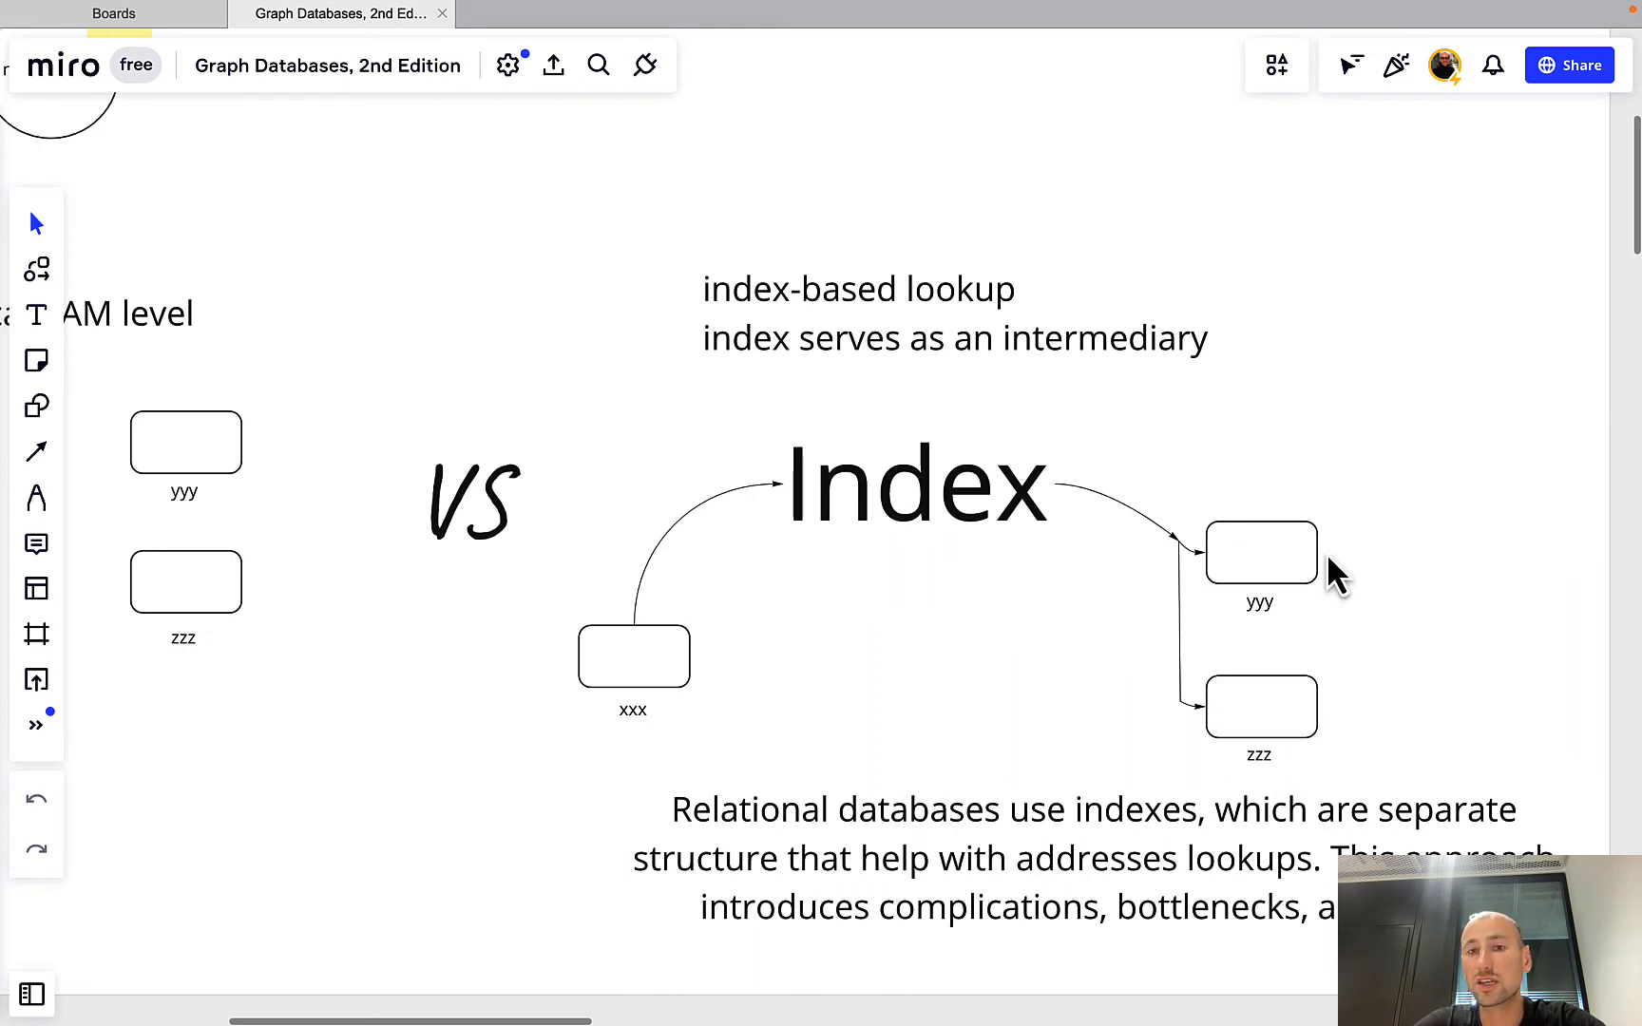
mouse_move(707, 637)
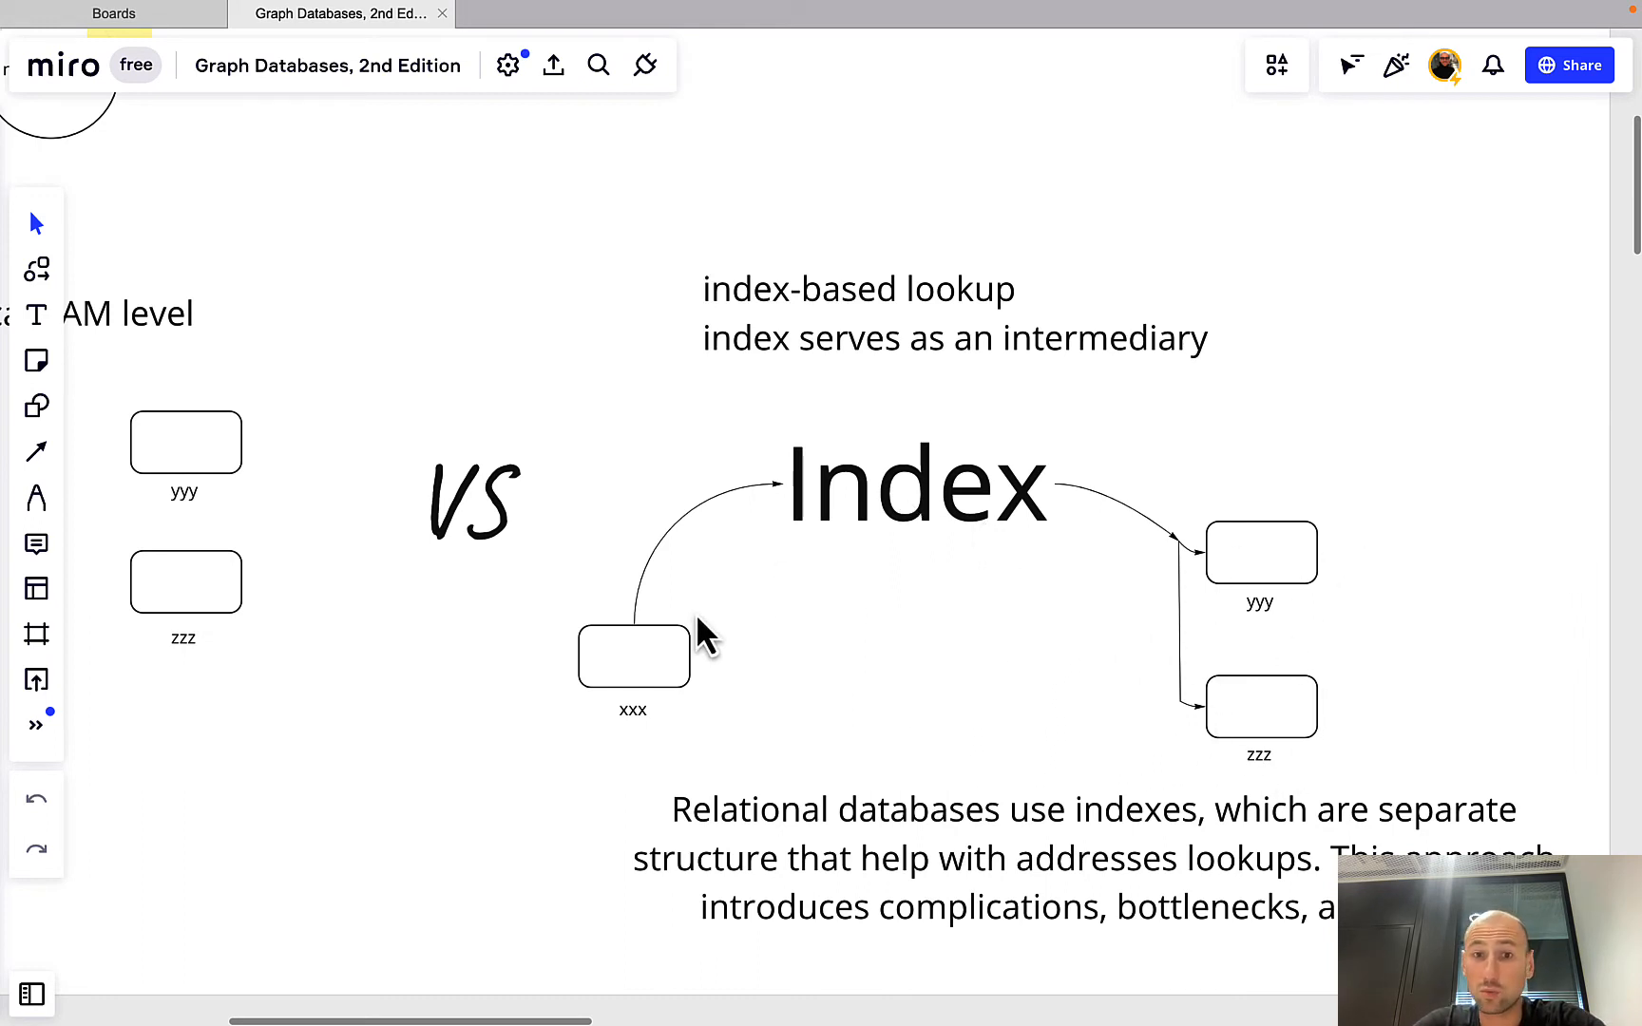
mouse_move(1200, 571)
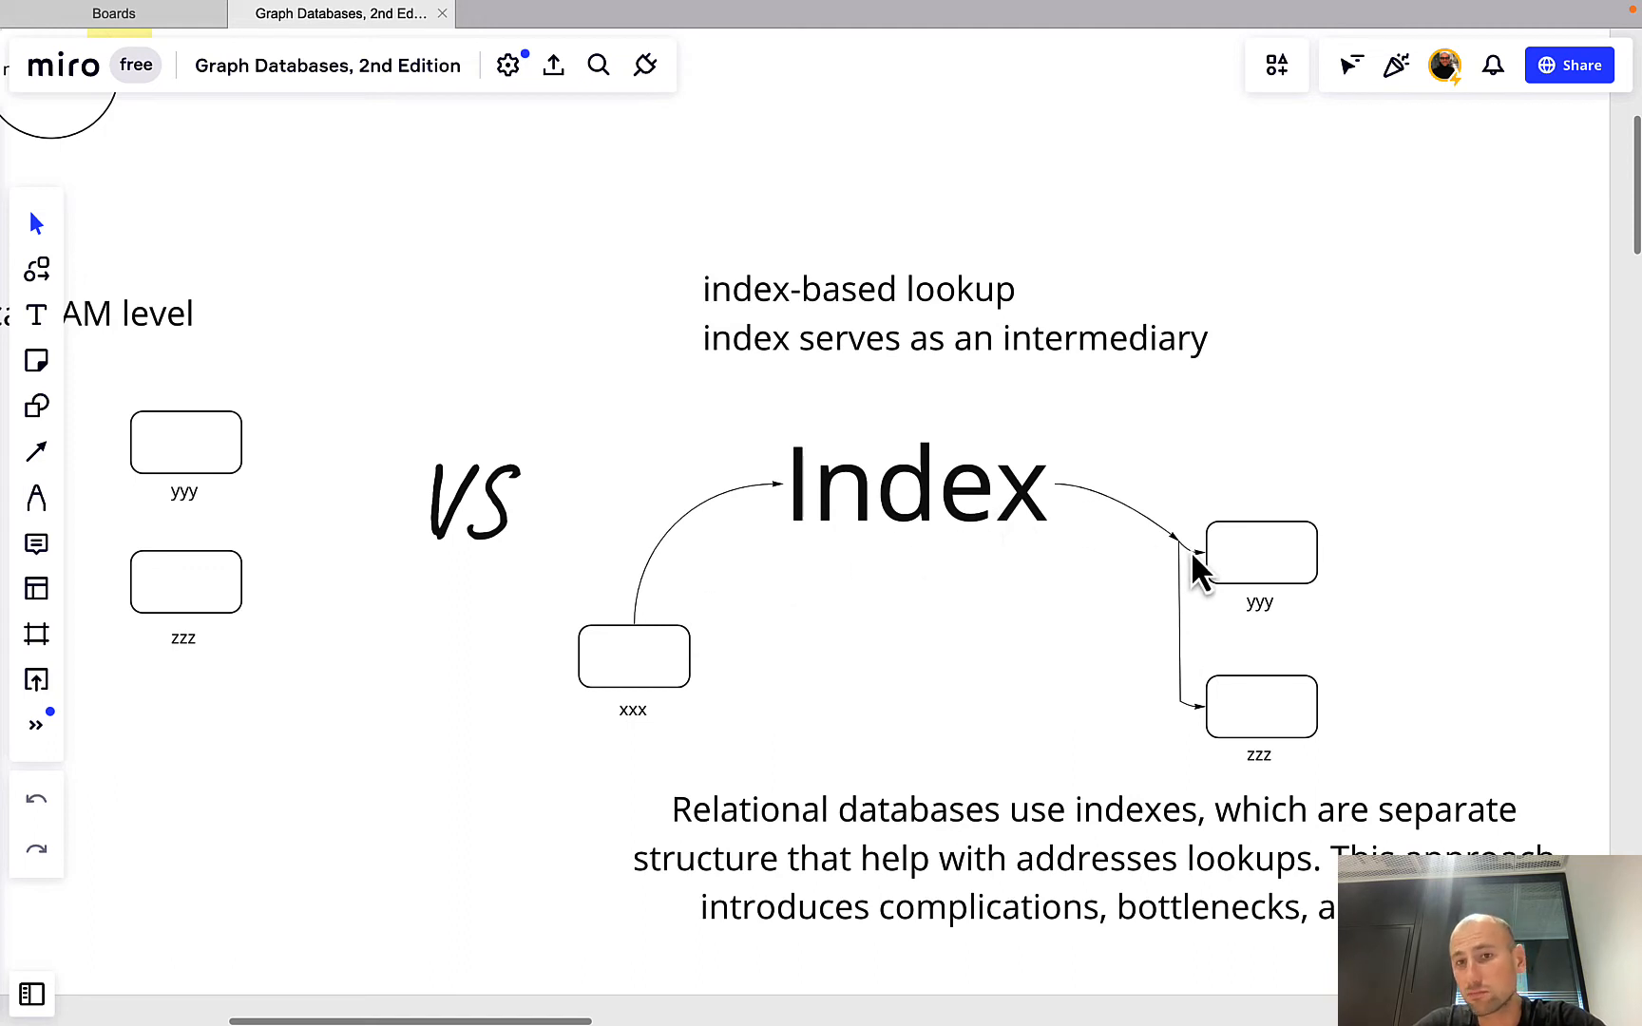
mouse_move(1244, 571)
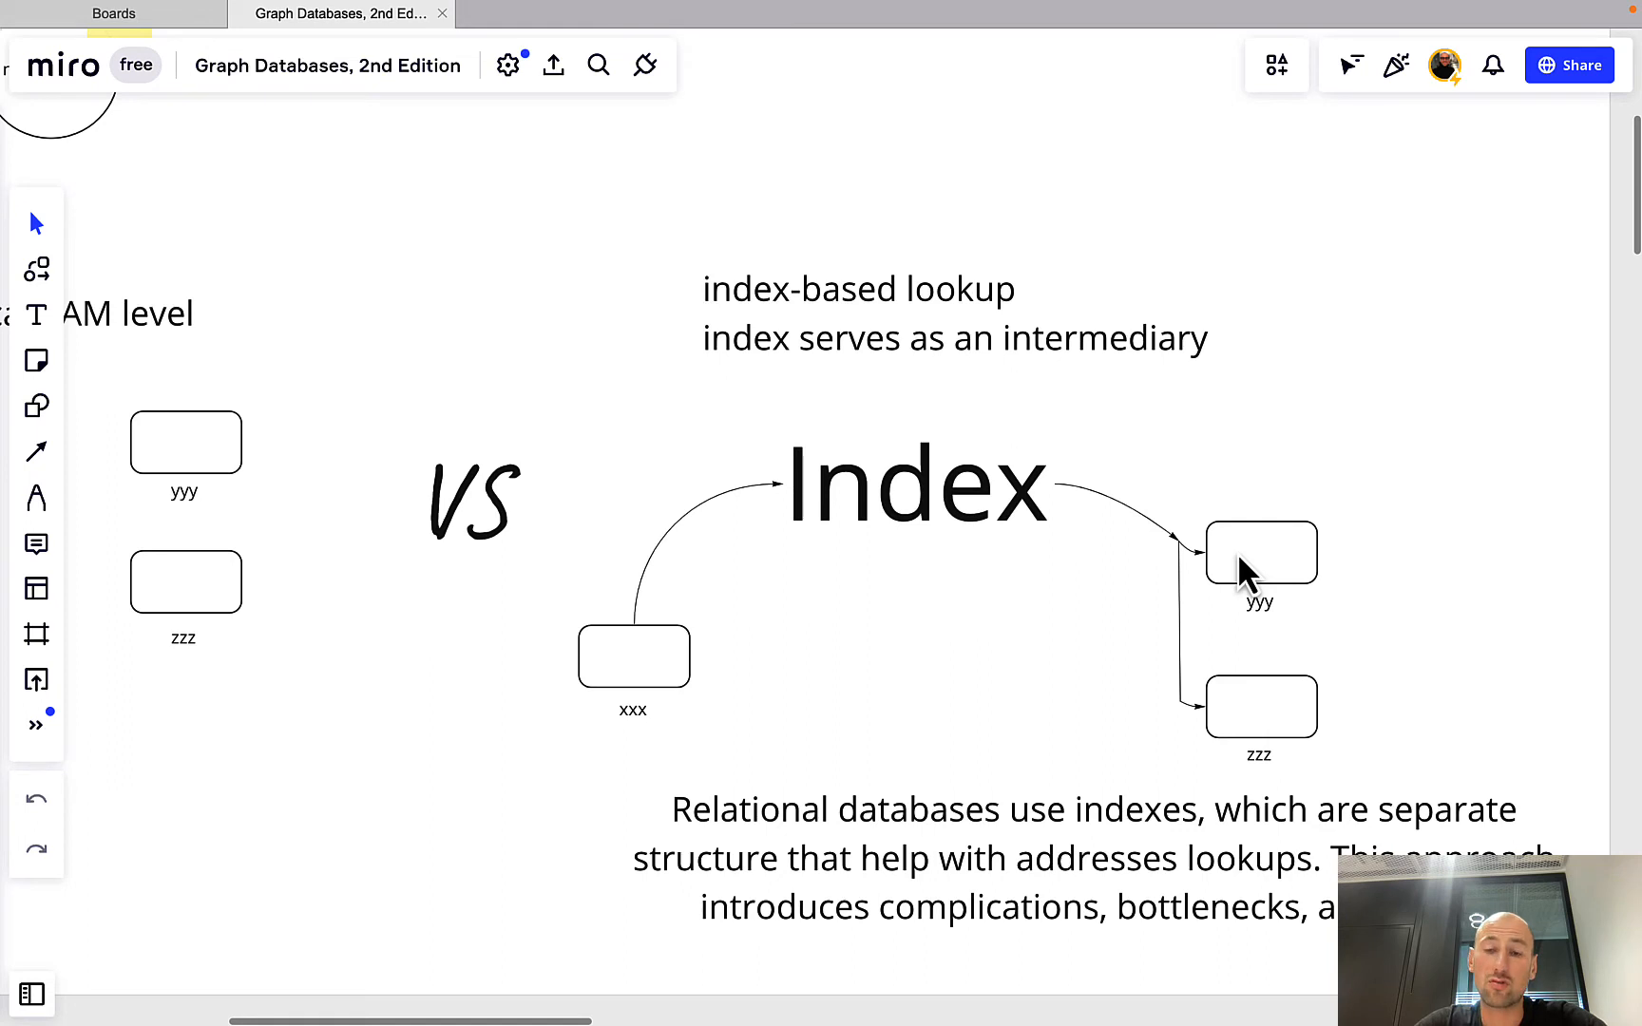
mouse_move(1249, 689)
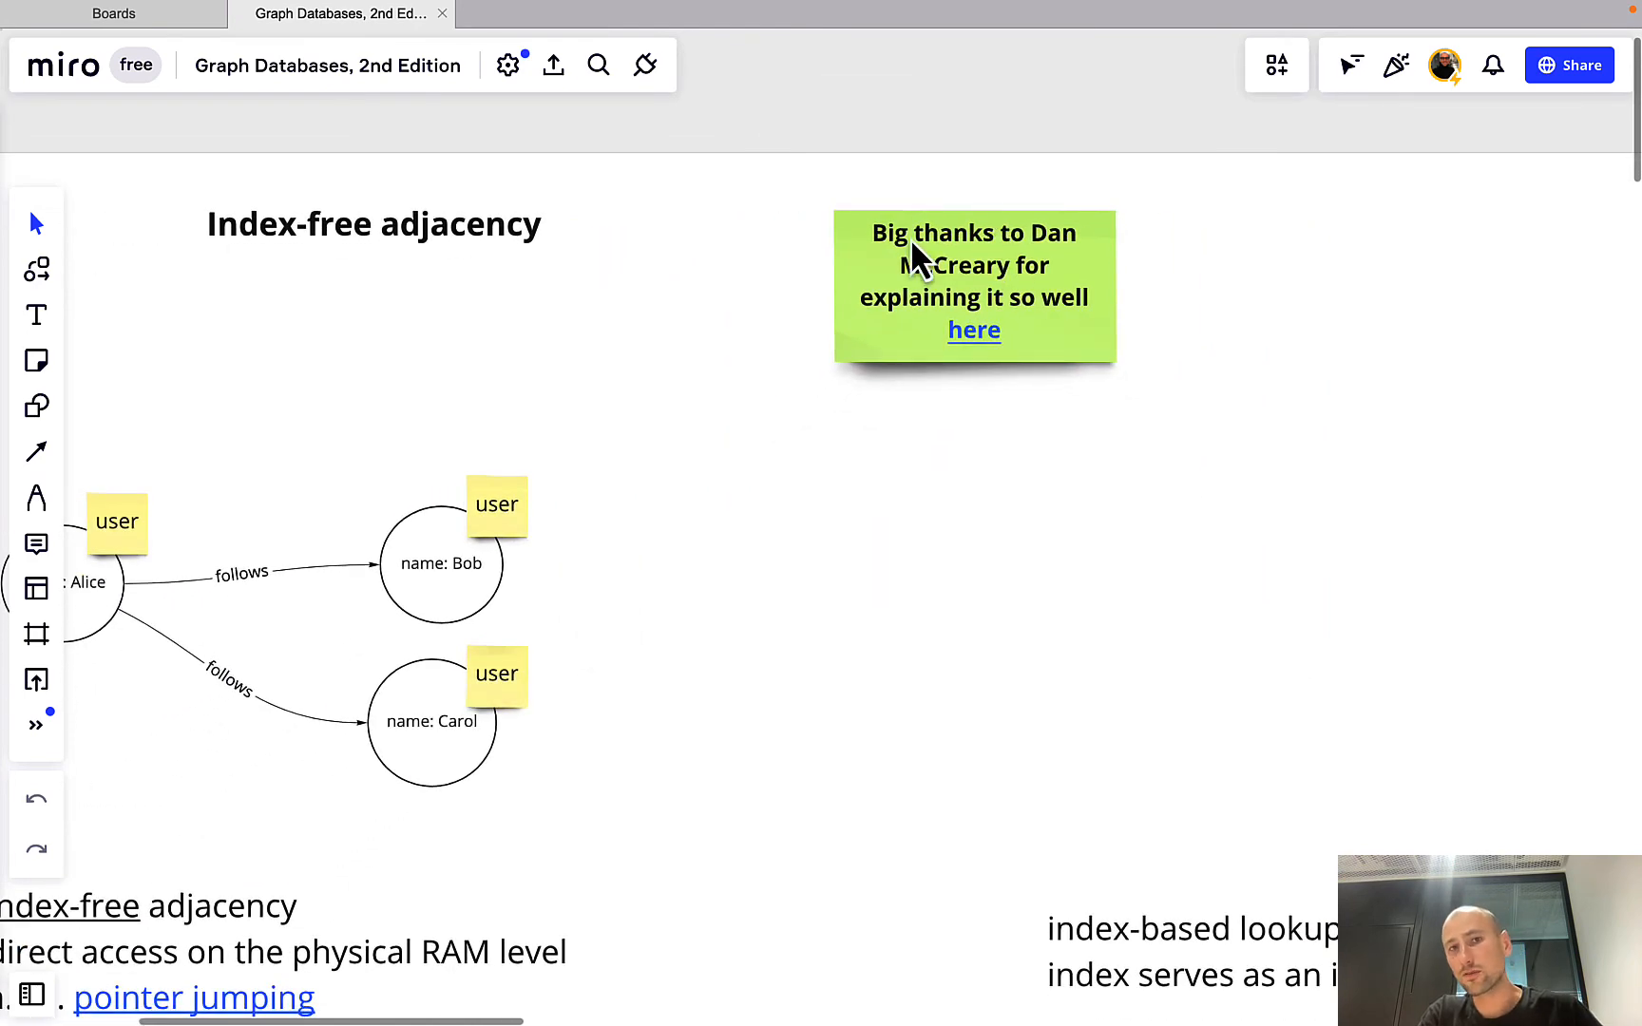
mouse_move(1021, 357)
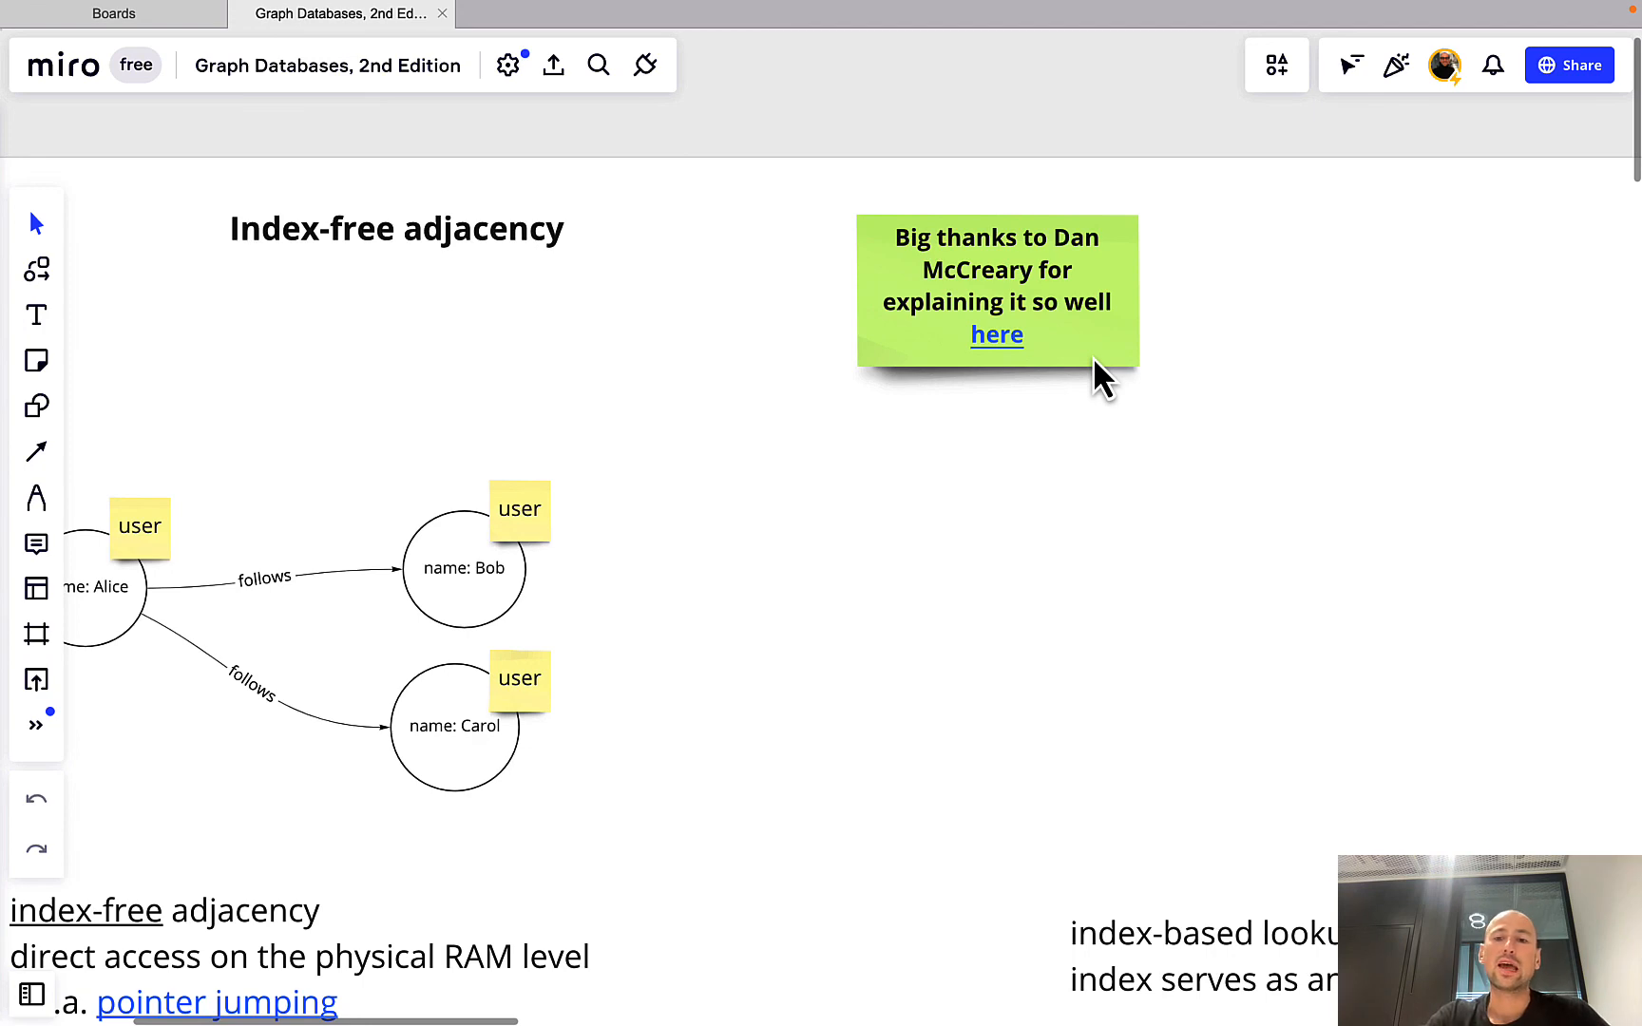
scroll("down", 3)
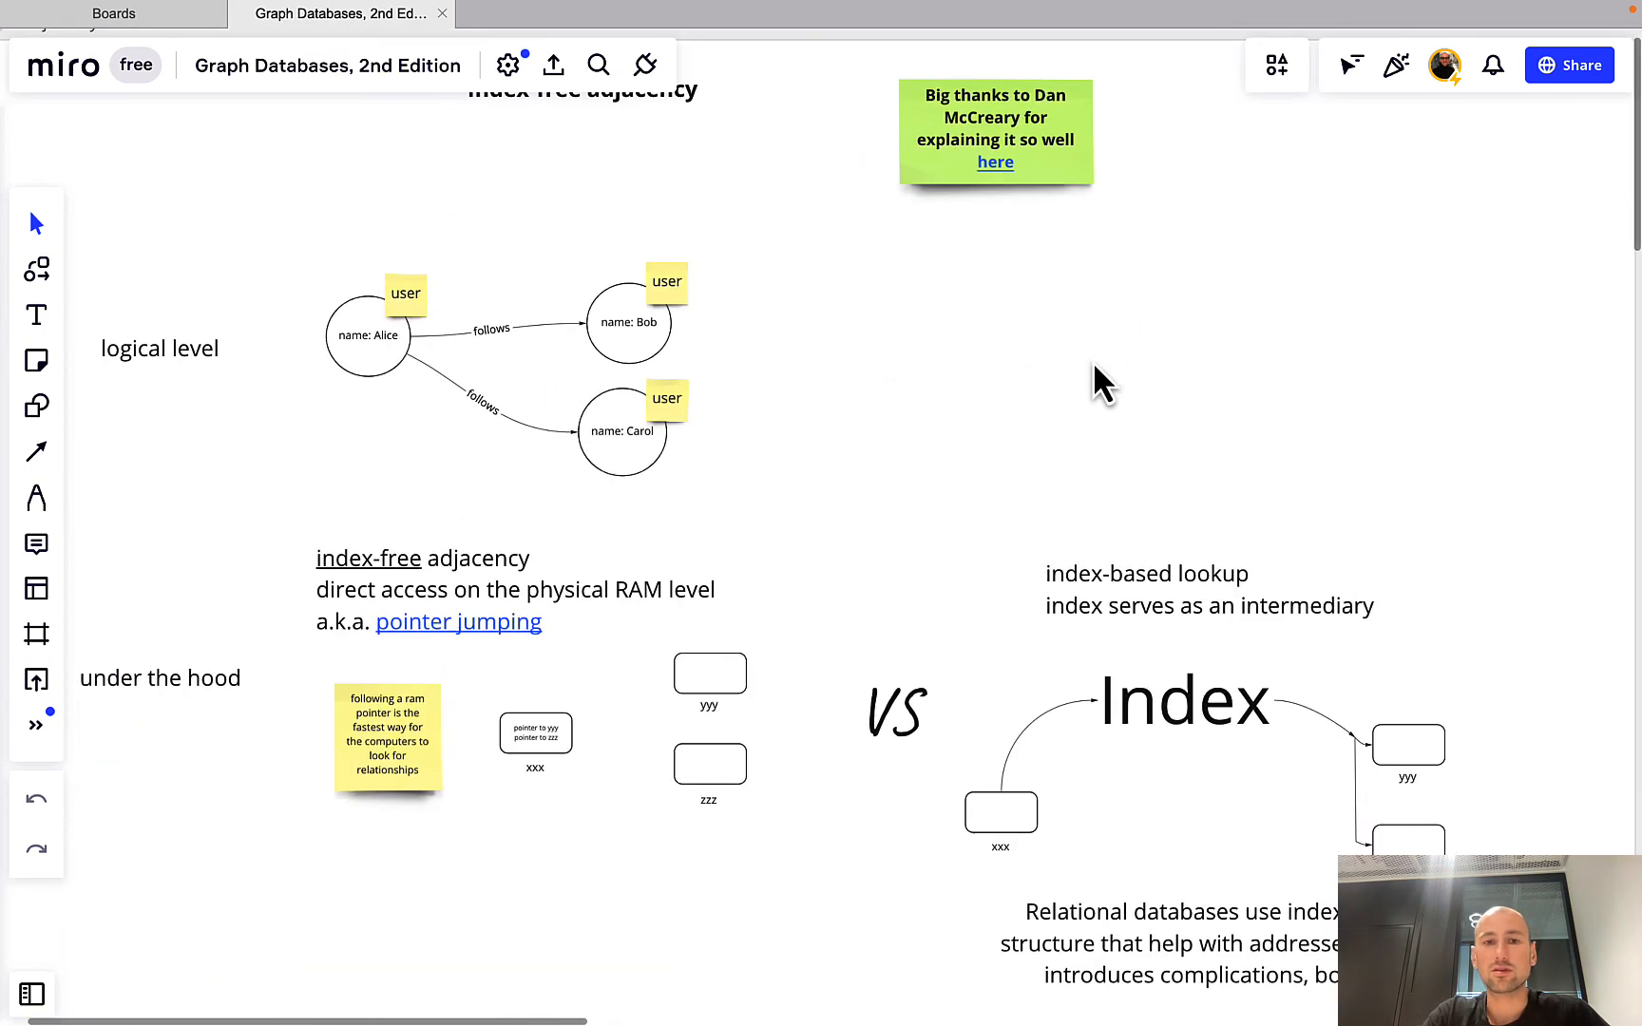